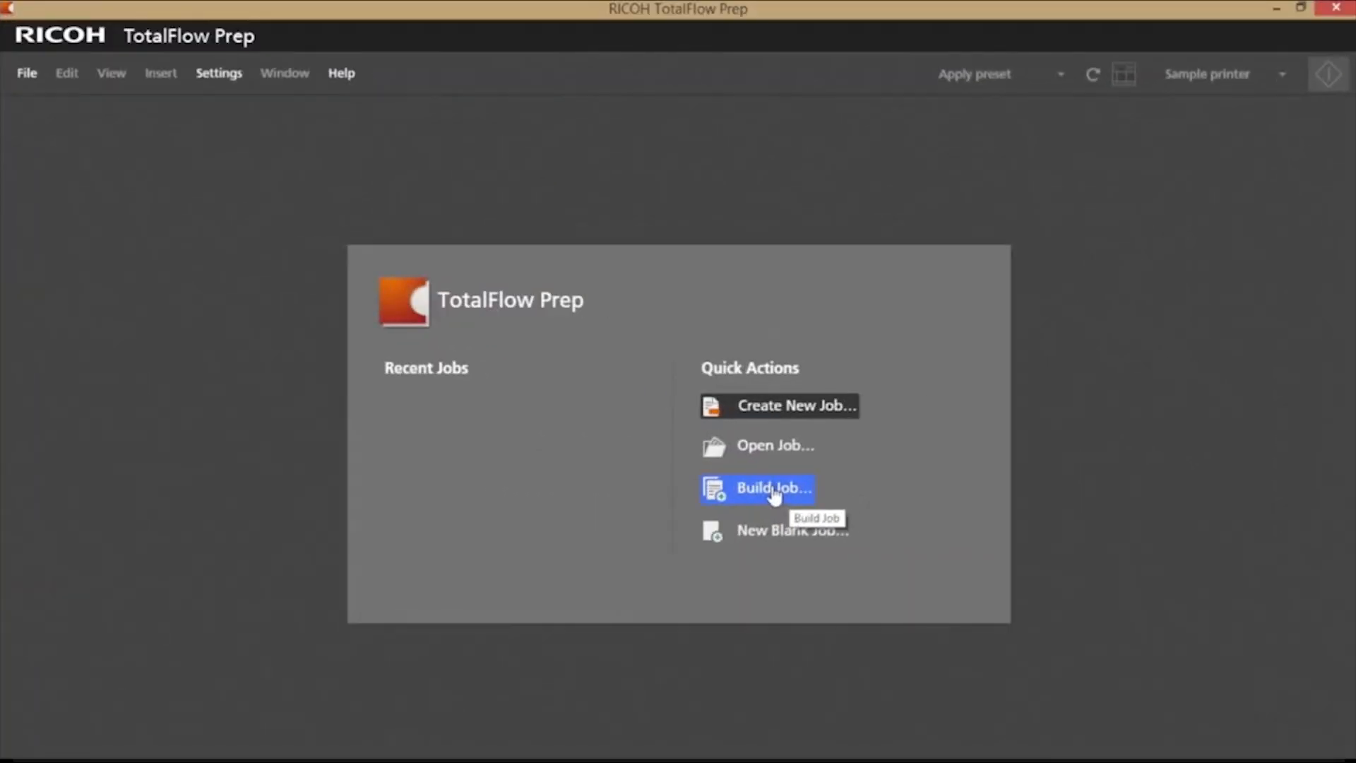
- Open the Build Job dialog from Quick Actions on the start screen
click(771, 488)
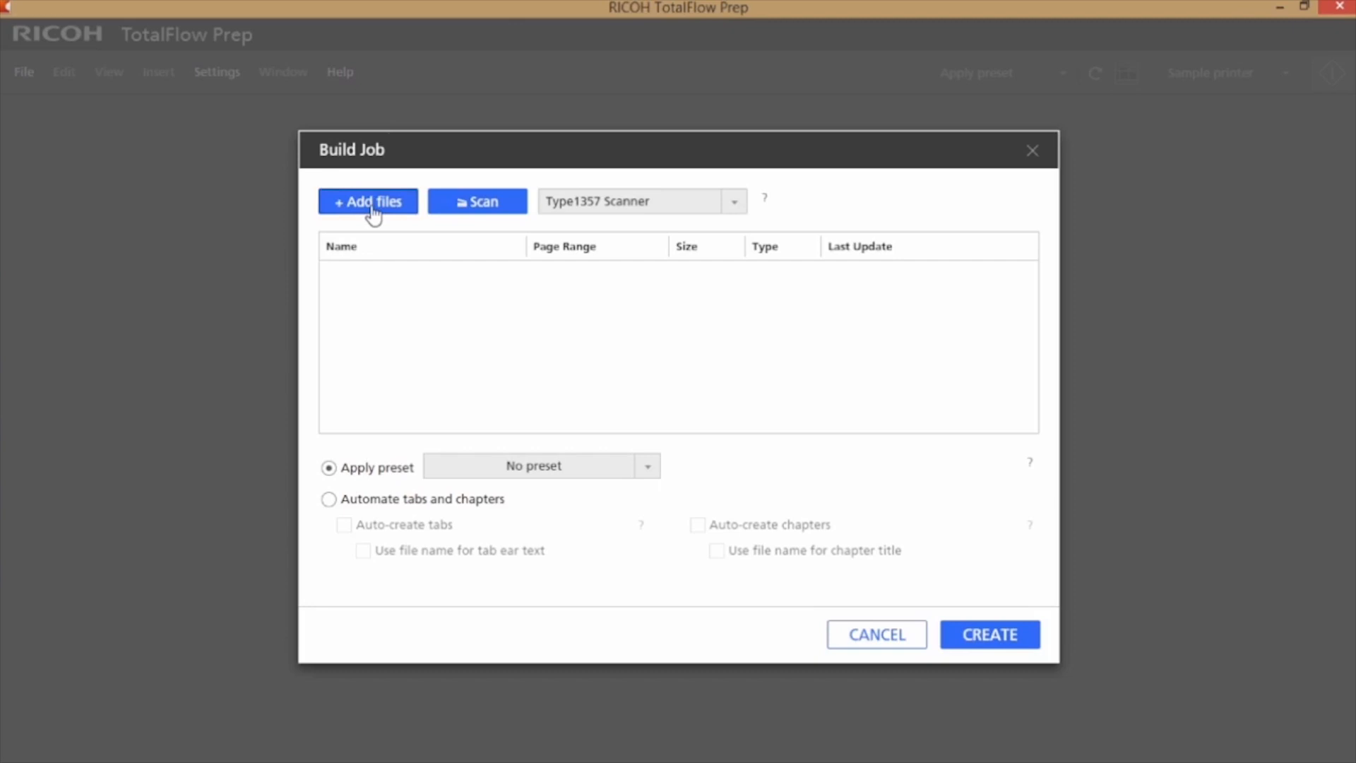
- Add the Chapter 1 through Chapter 5 PDFs from the Auto tabs folder
click(367, 200)
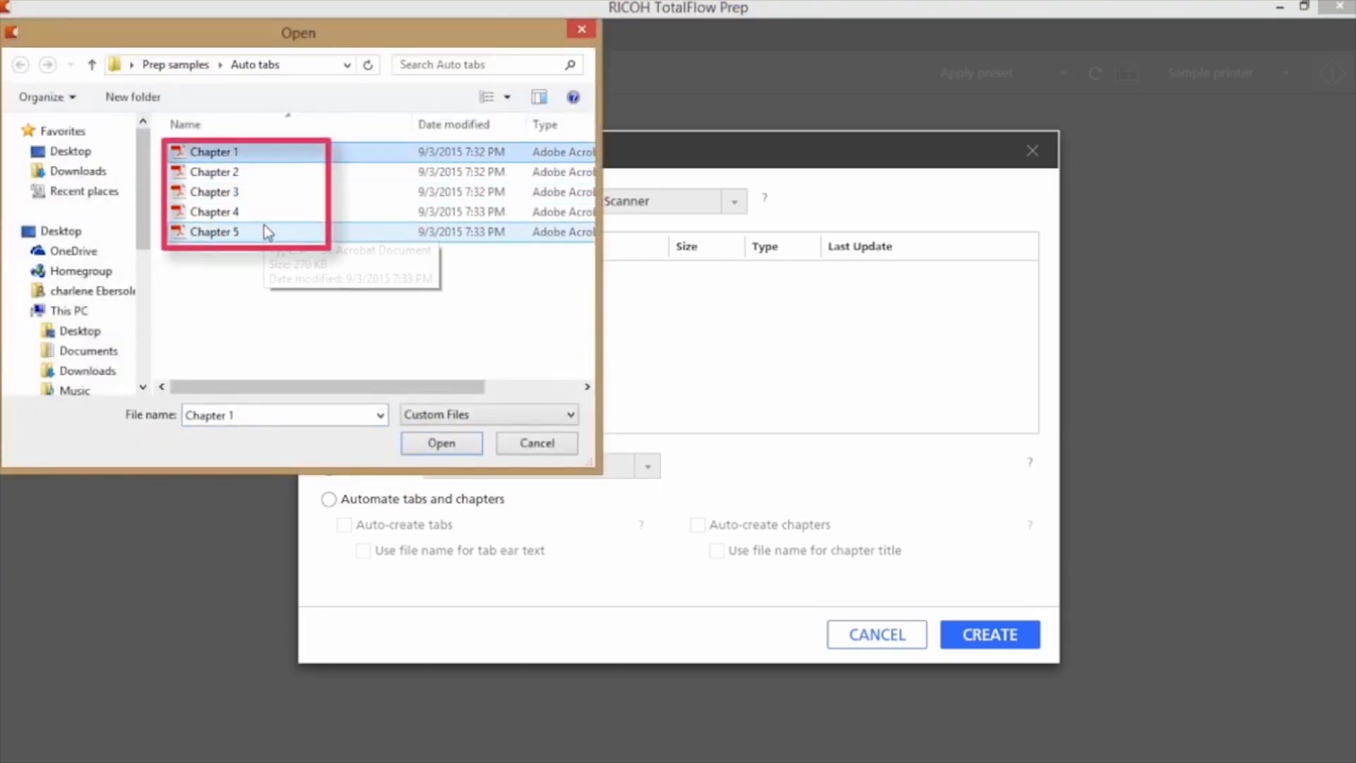
click(213, 231)
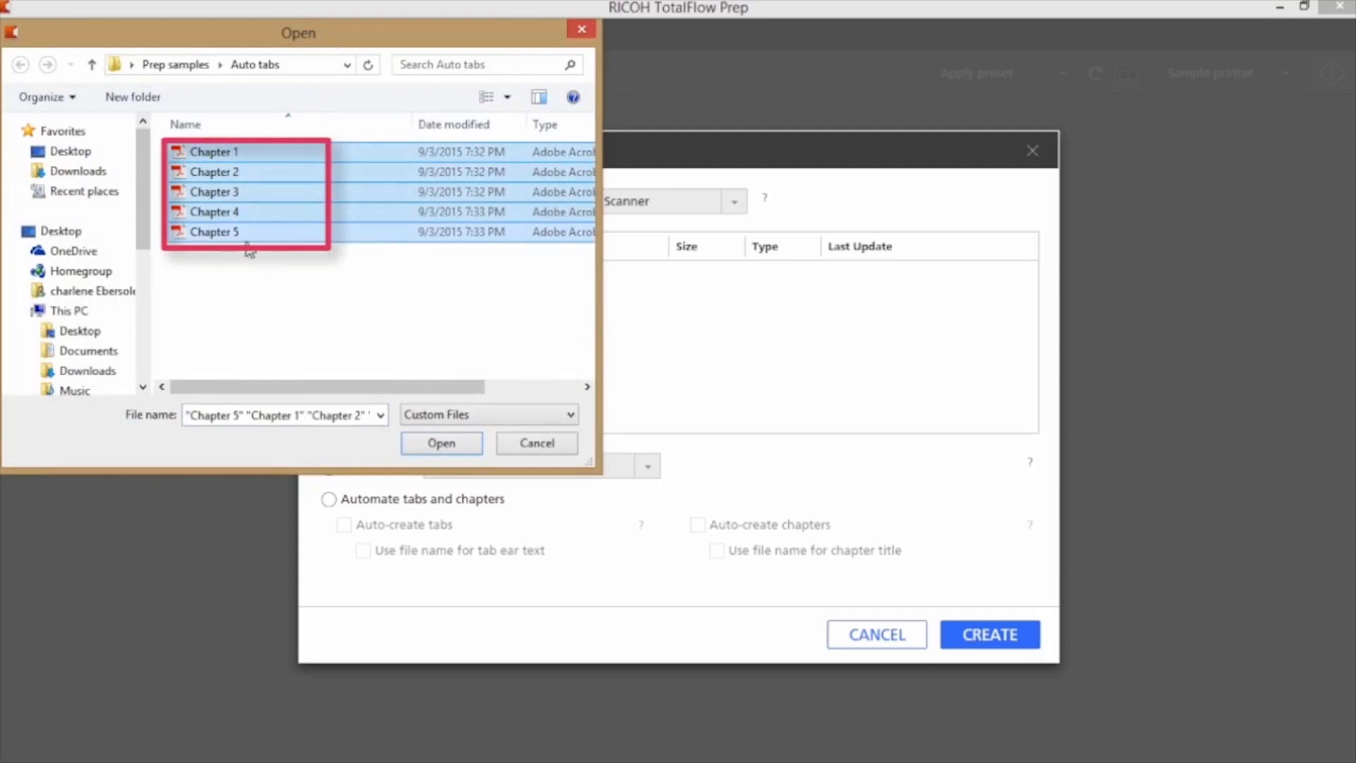
click(440, 442)
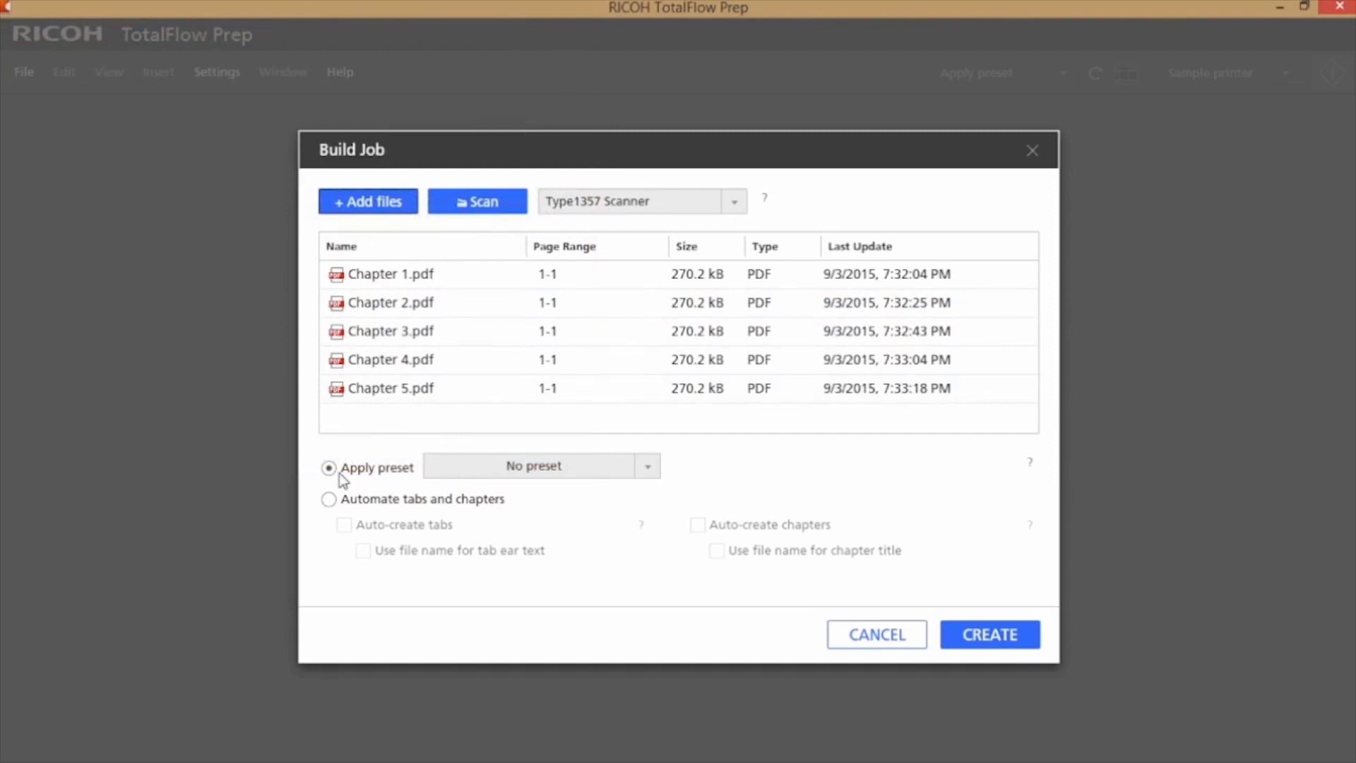
- Create the job with Automate tabs and chapters, auto-creating tabs named from file names
click(328, 499)
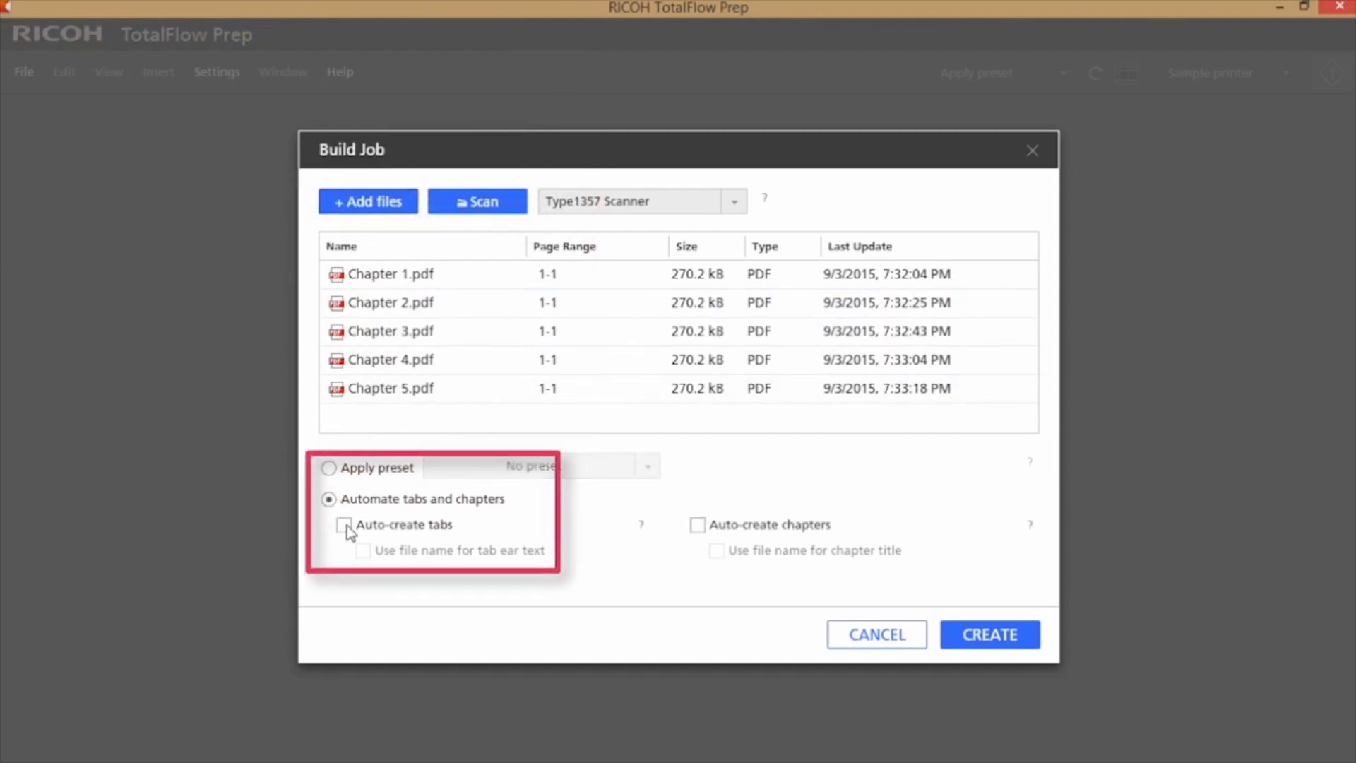
click(344, 524)
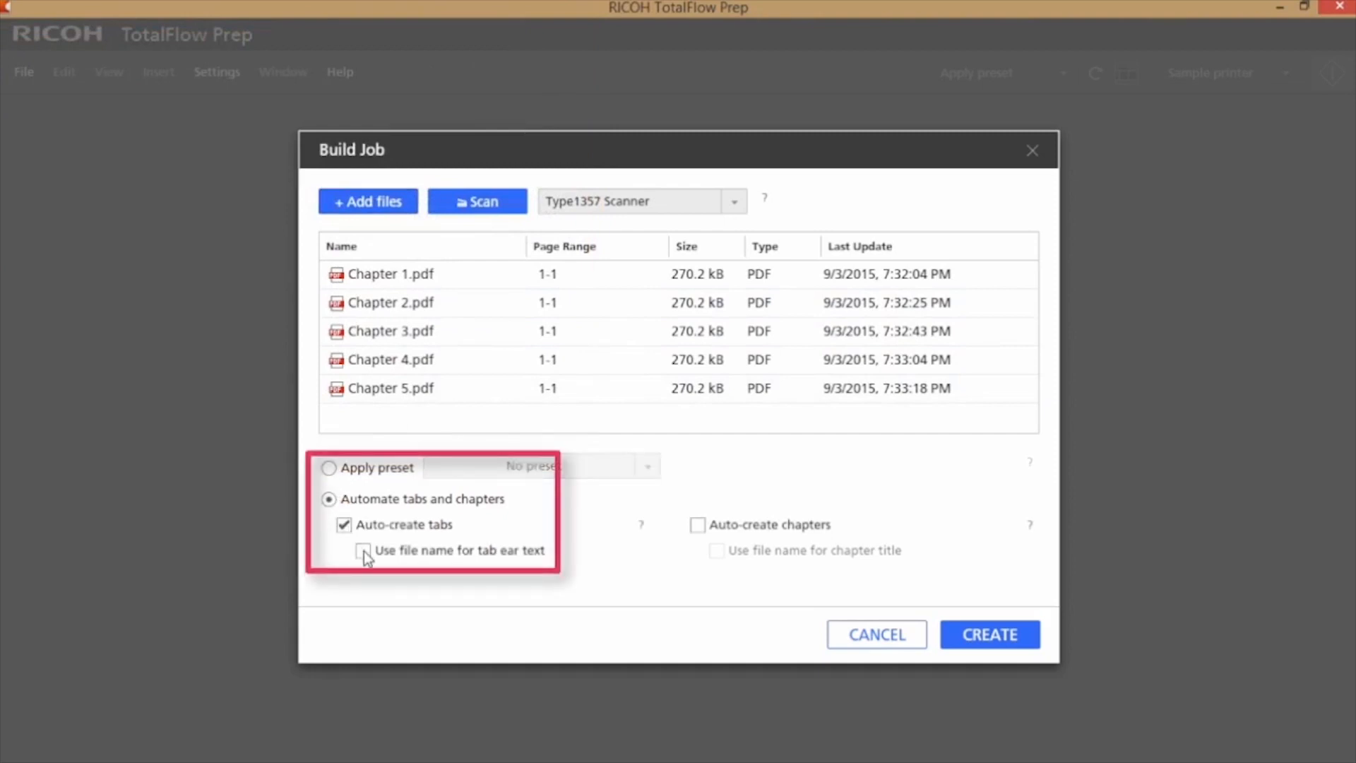
click(363, 551)
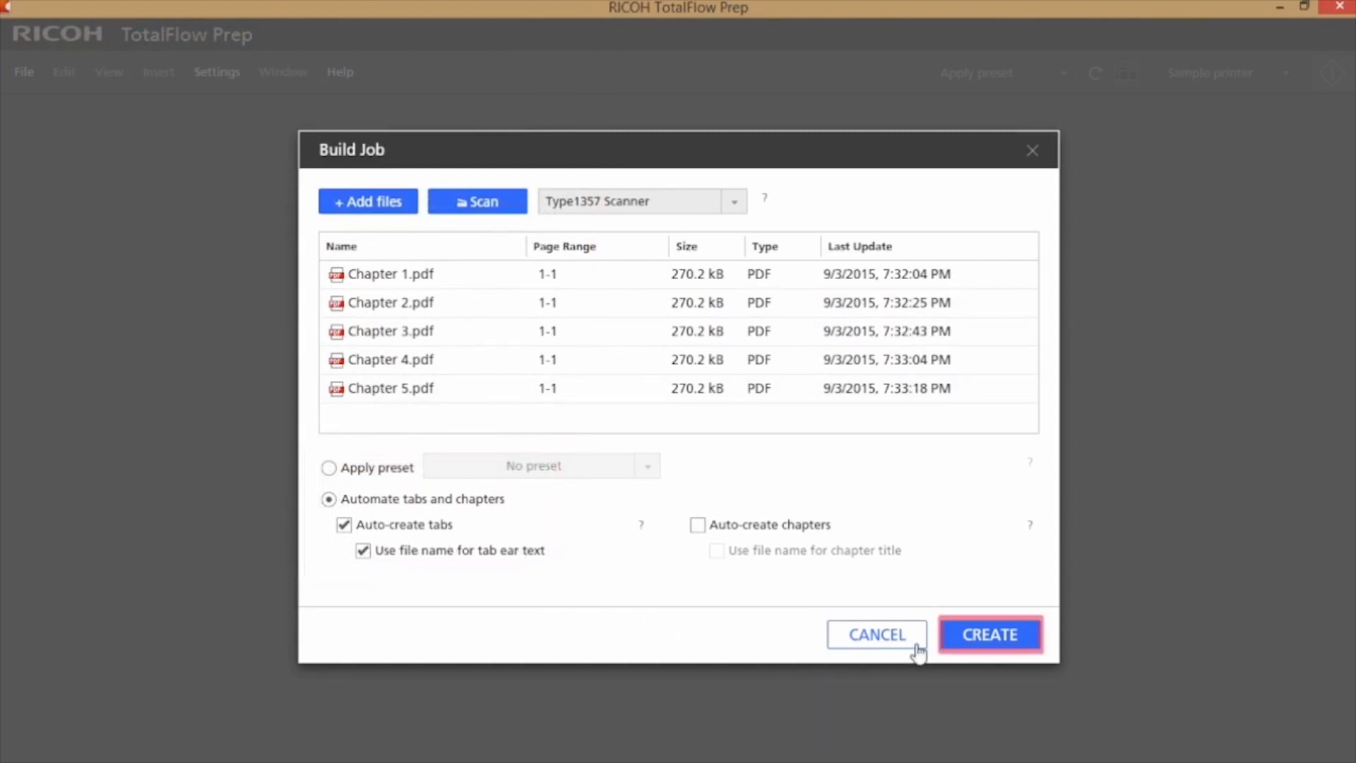
click(990, 634)
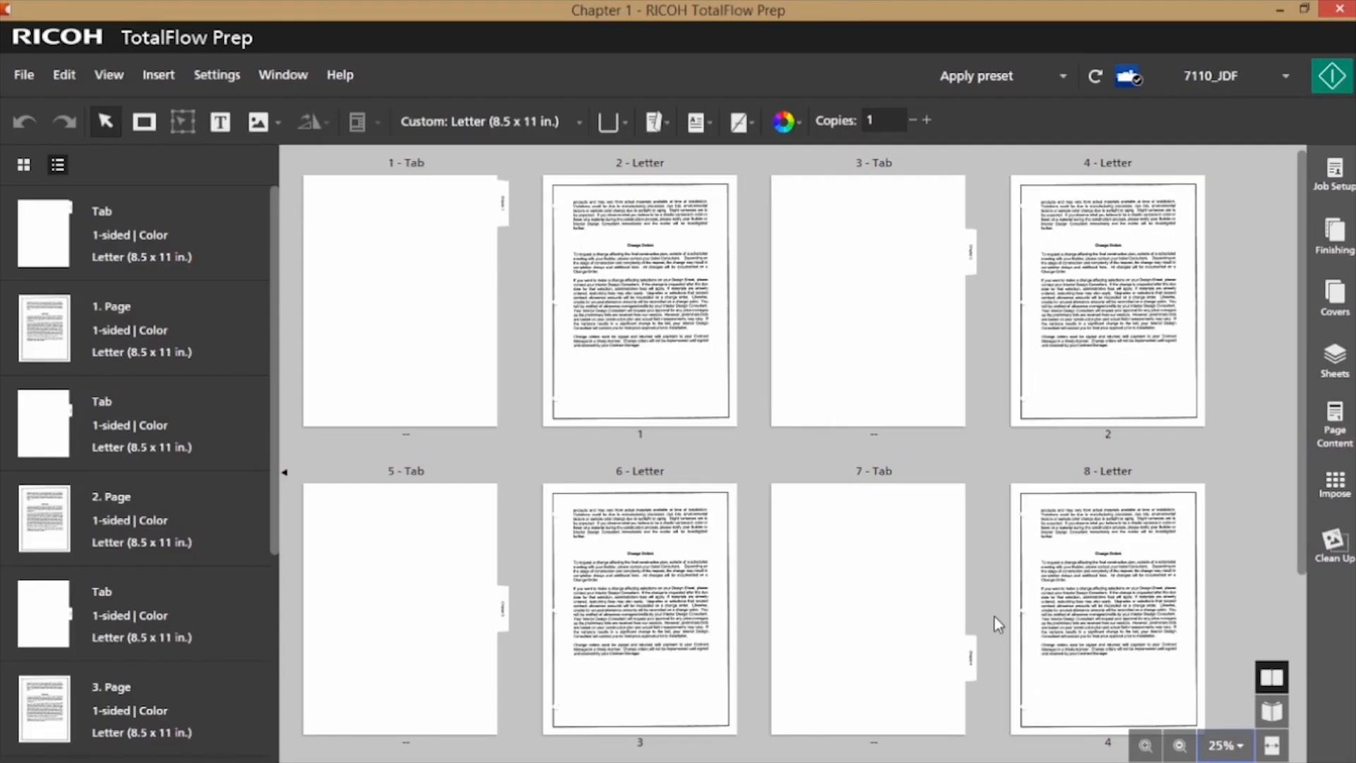
- Close the tabbed chapter job and return to the start screen
click(872, 303)
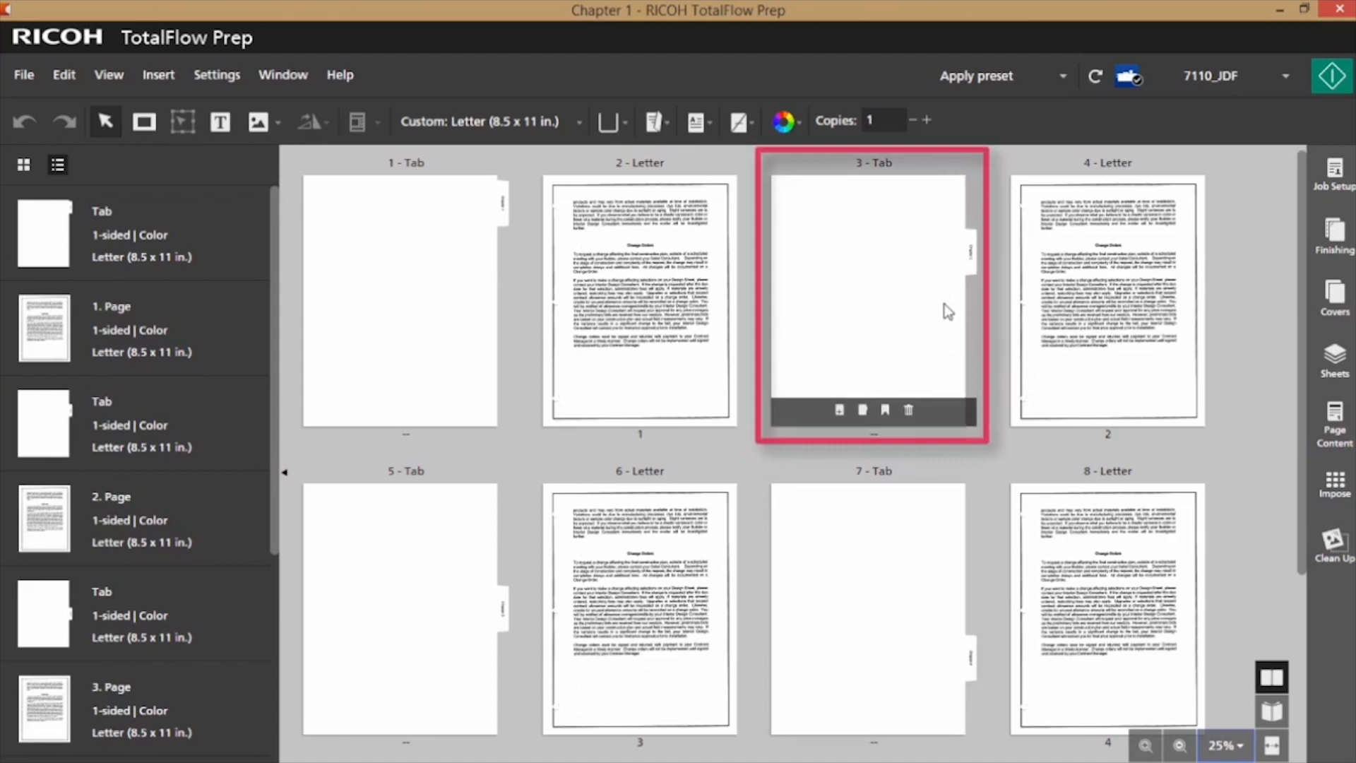
mouse_move(978, 298)
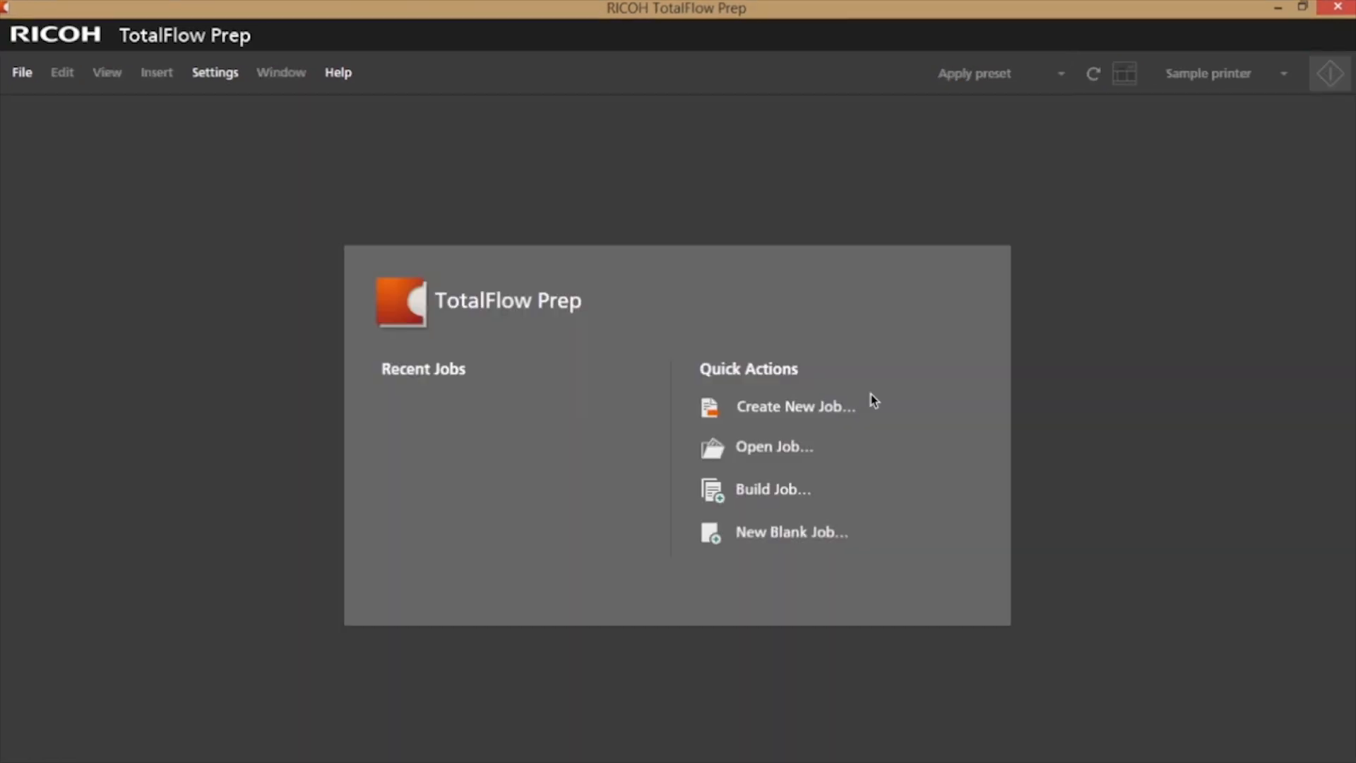
mouse_move(769, 421)
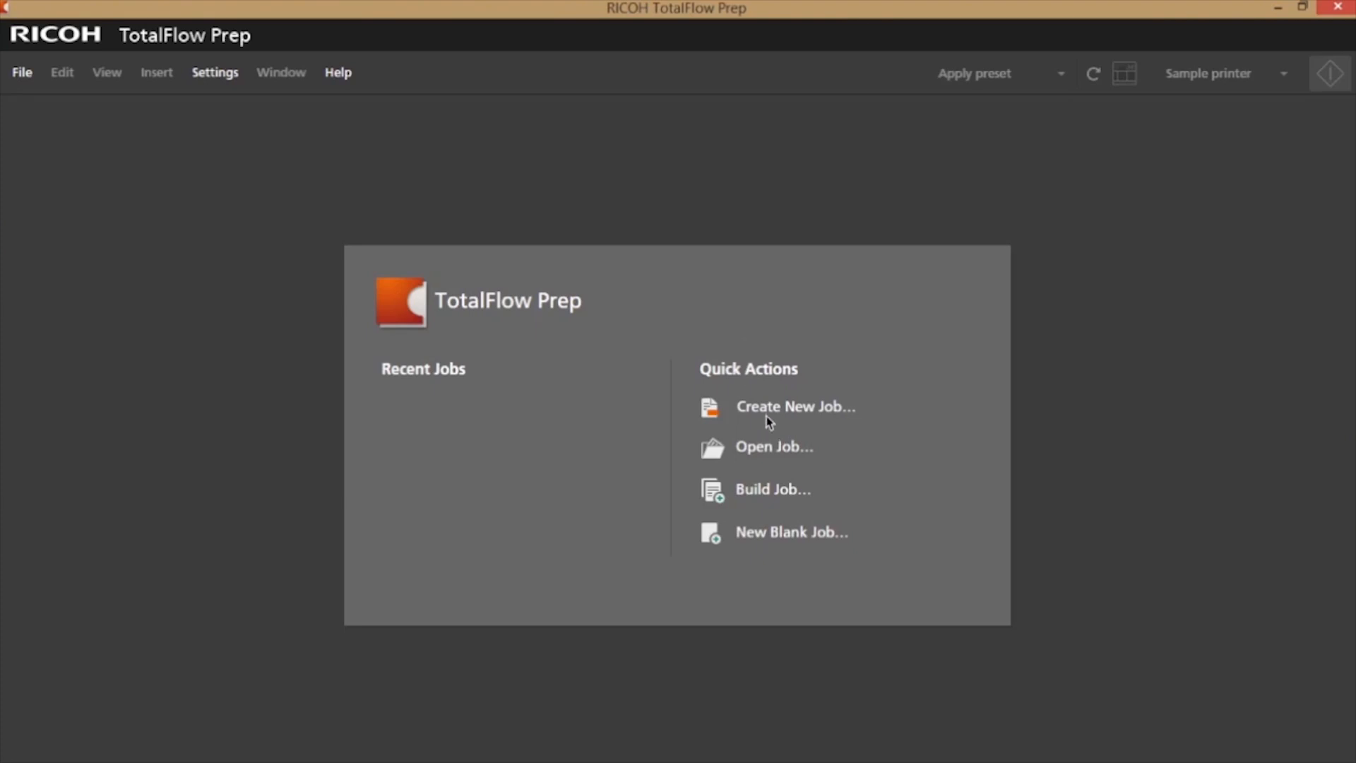
- Open 'Deep water marine book 2' PDF from the Aquatic Book folder as a new job
click(794, 407)
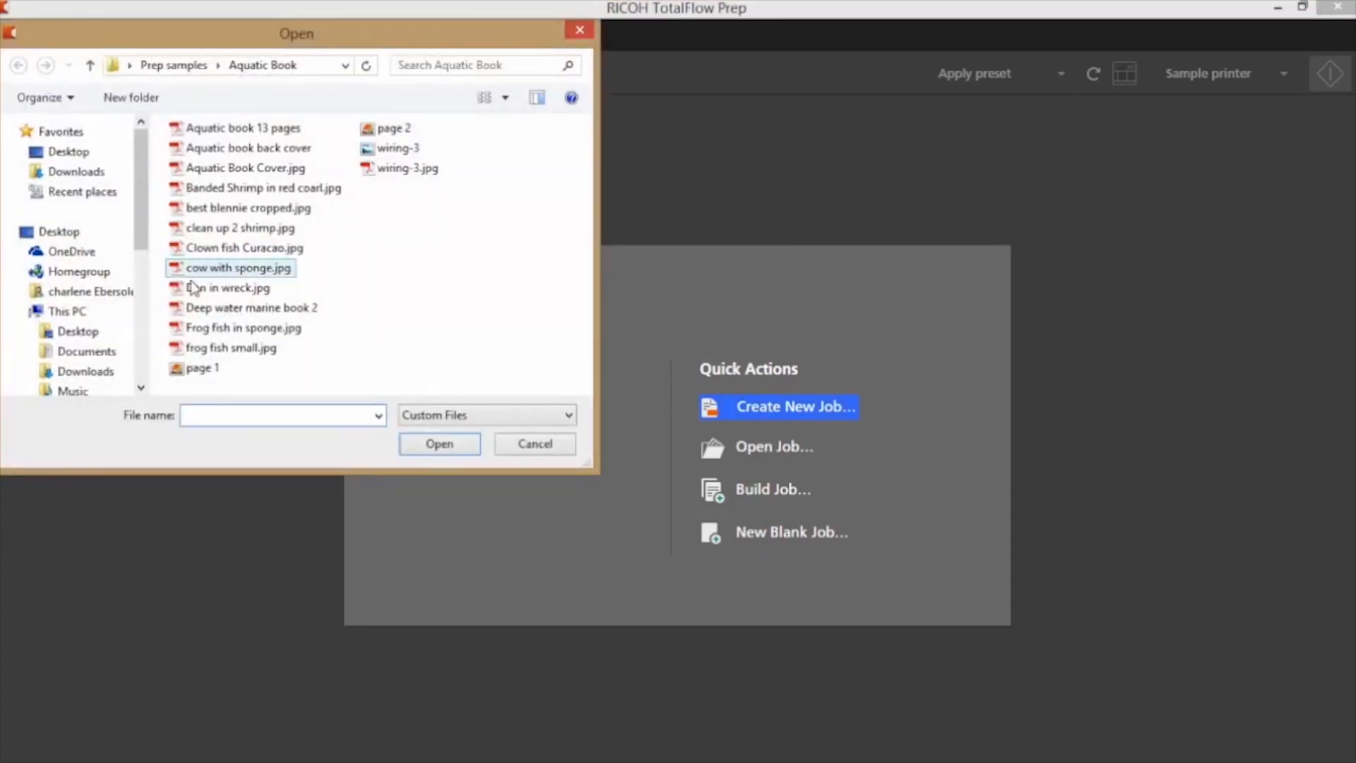
click(439, 442)
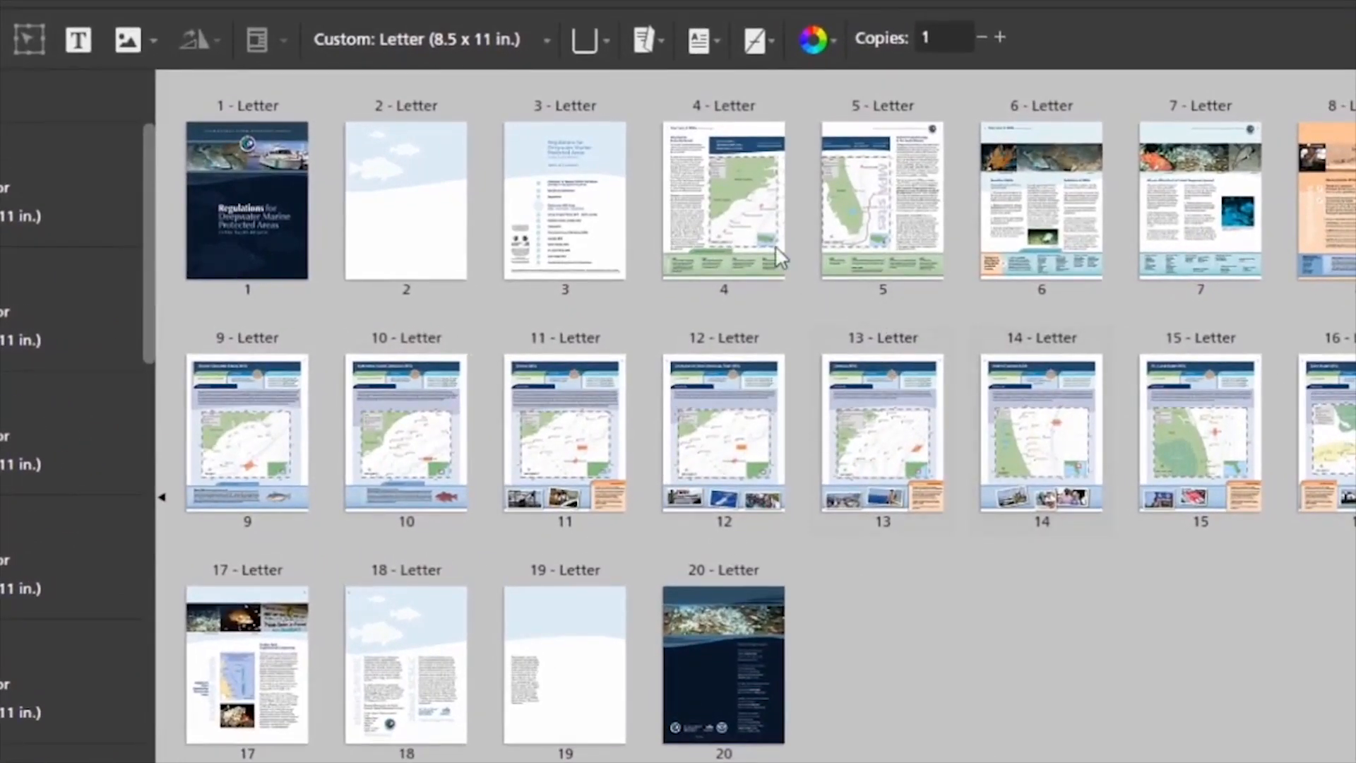
- Select pages 4, 6, 8, 9 and 17 and bring up their Tabs options
click(723, 199)
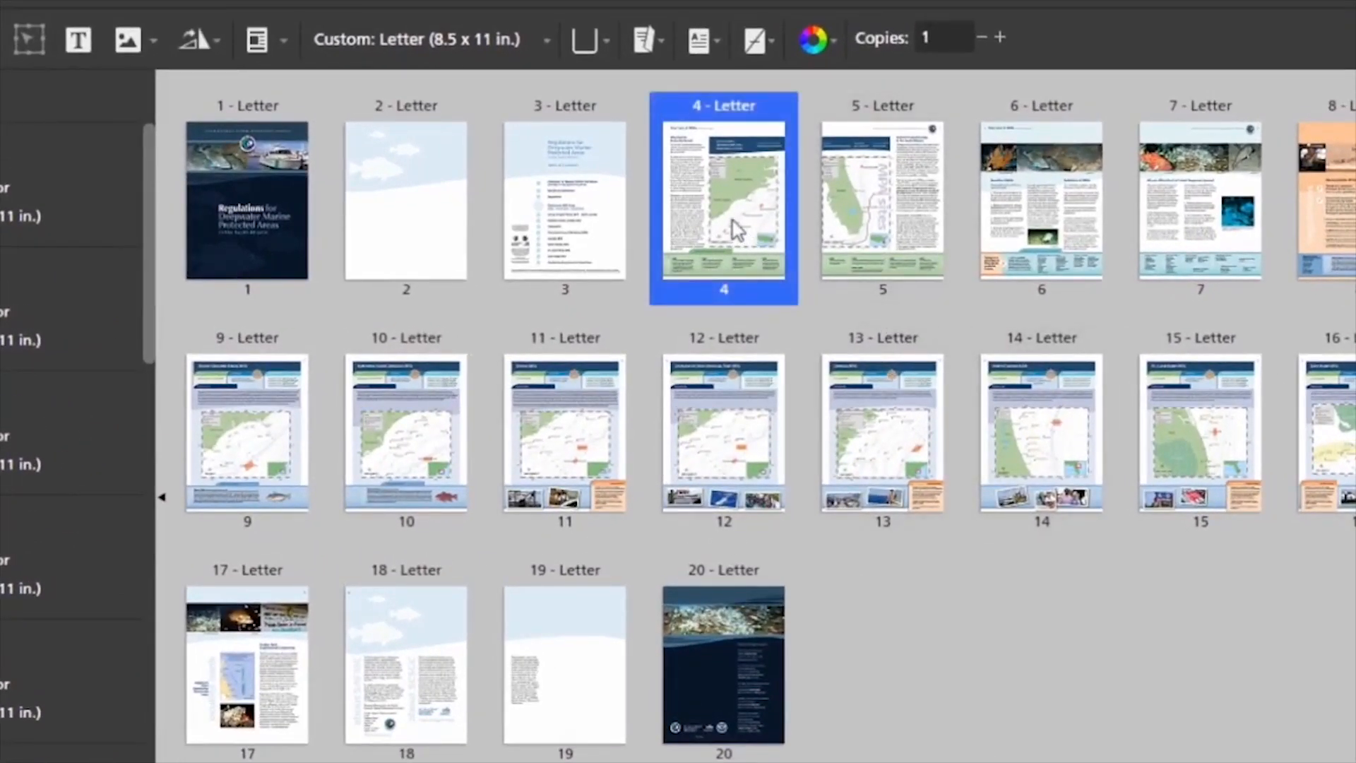
click(1041, 199)
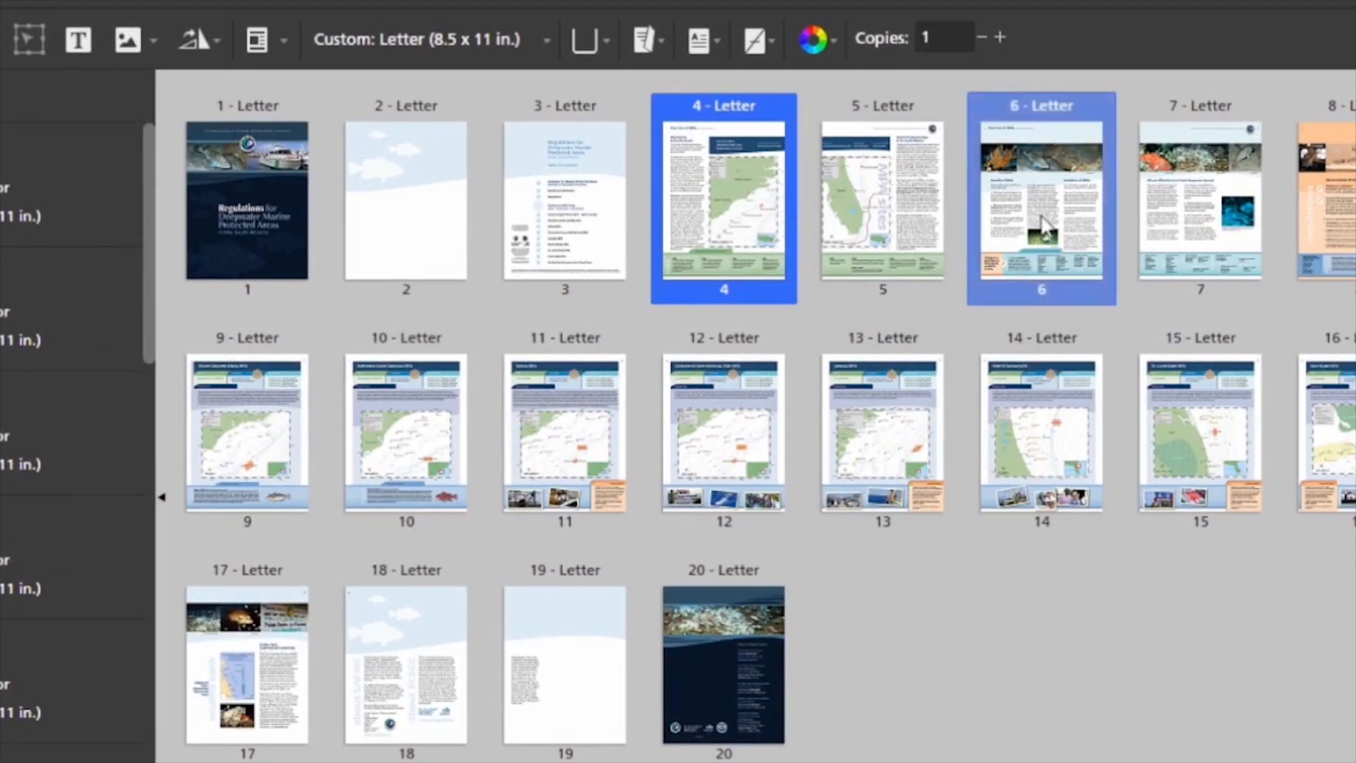
click(1332, 200)
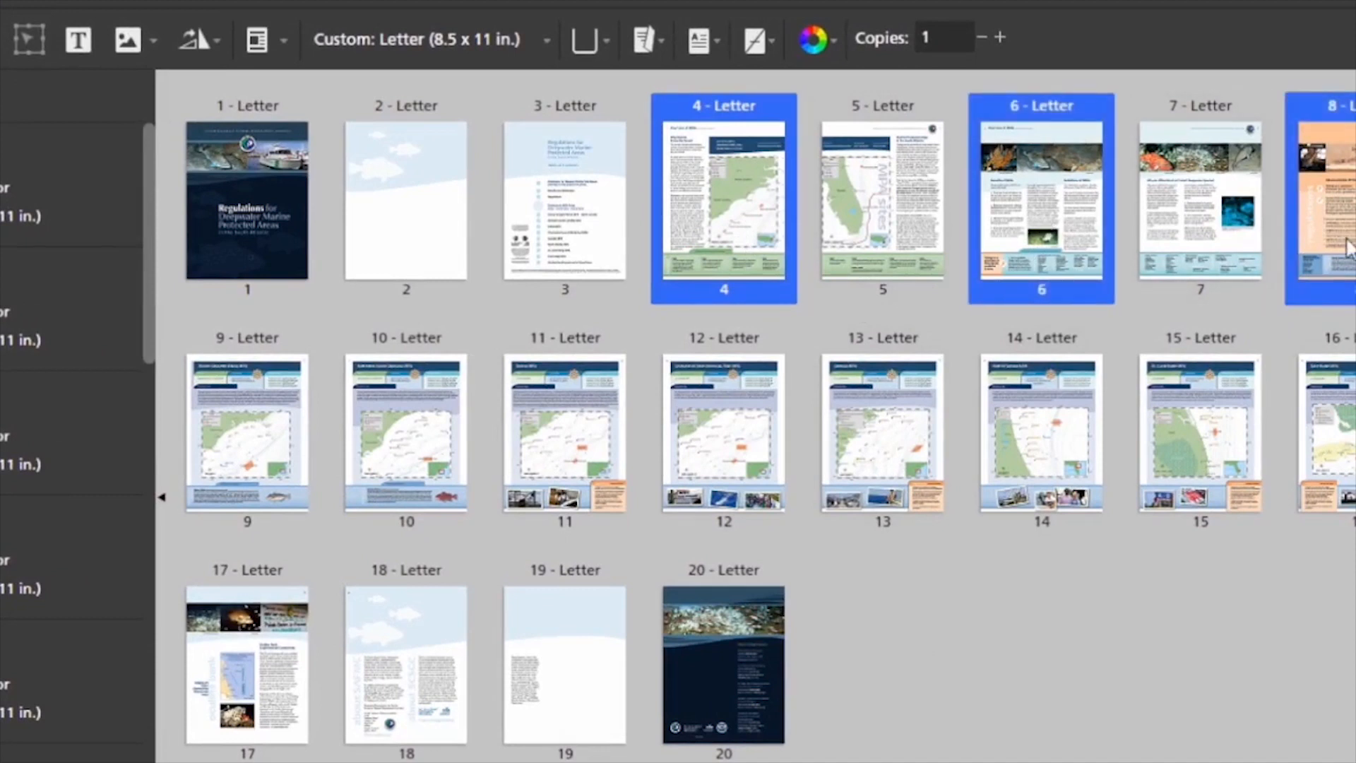
click(247, 432)
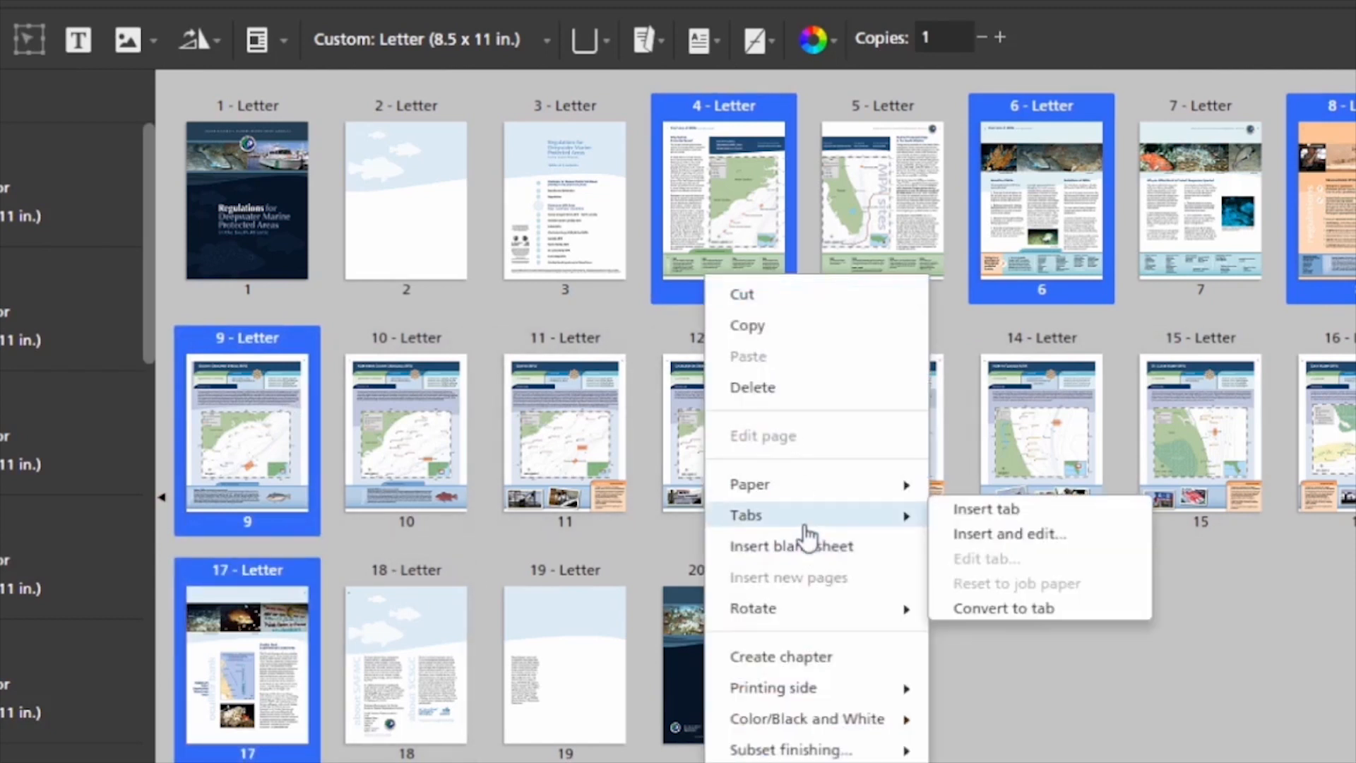
mouse_move(983, 525)
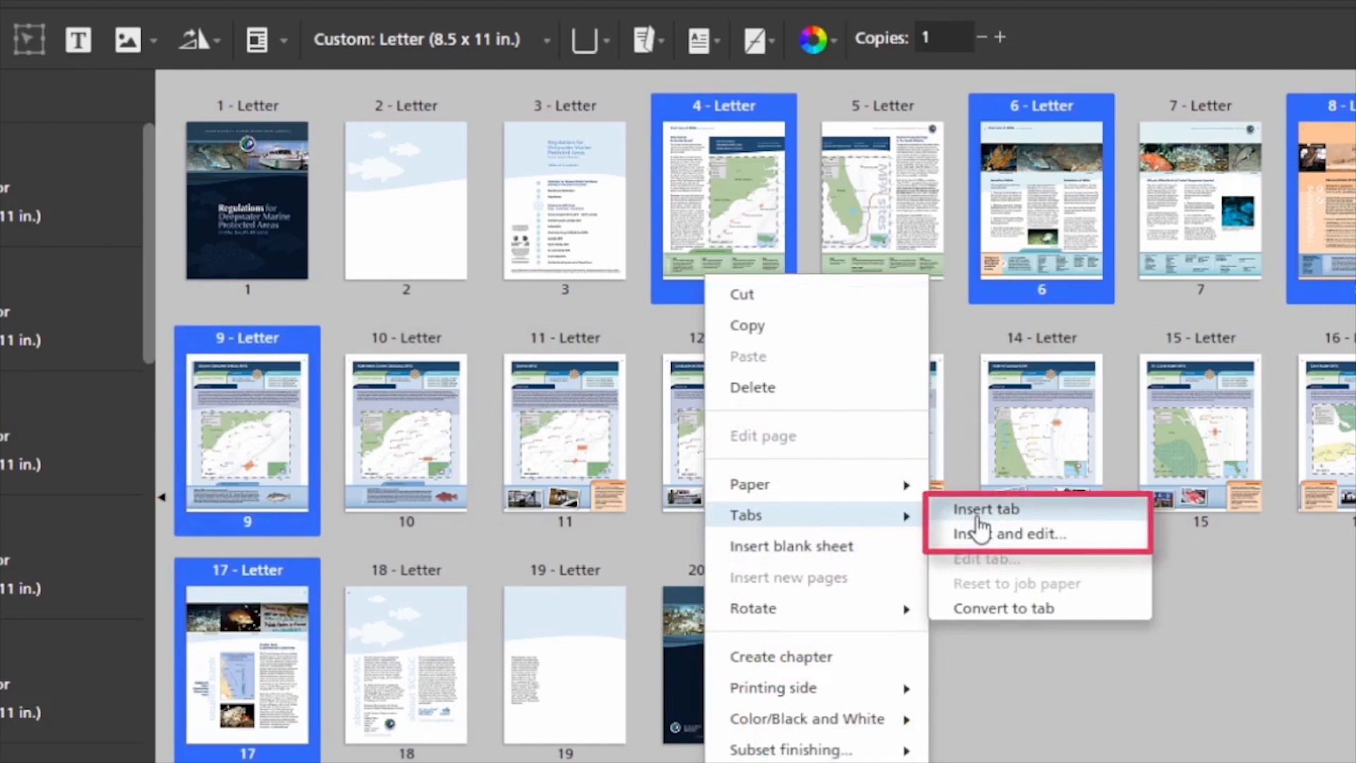
- Choose Tabs > Insert and edit to add tab sheets and open the editor
click(983, 509)
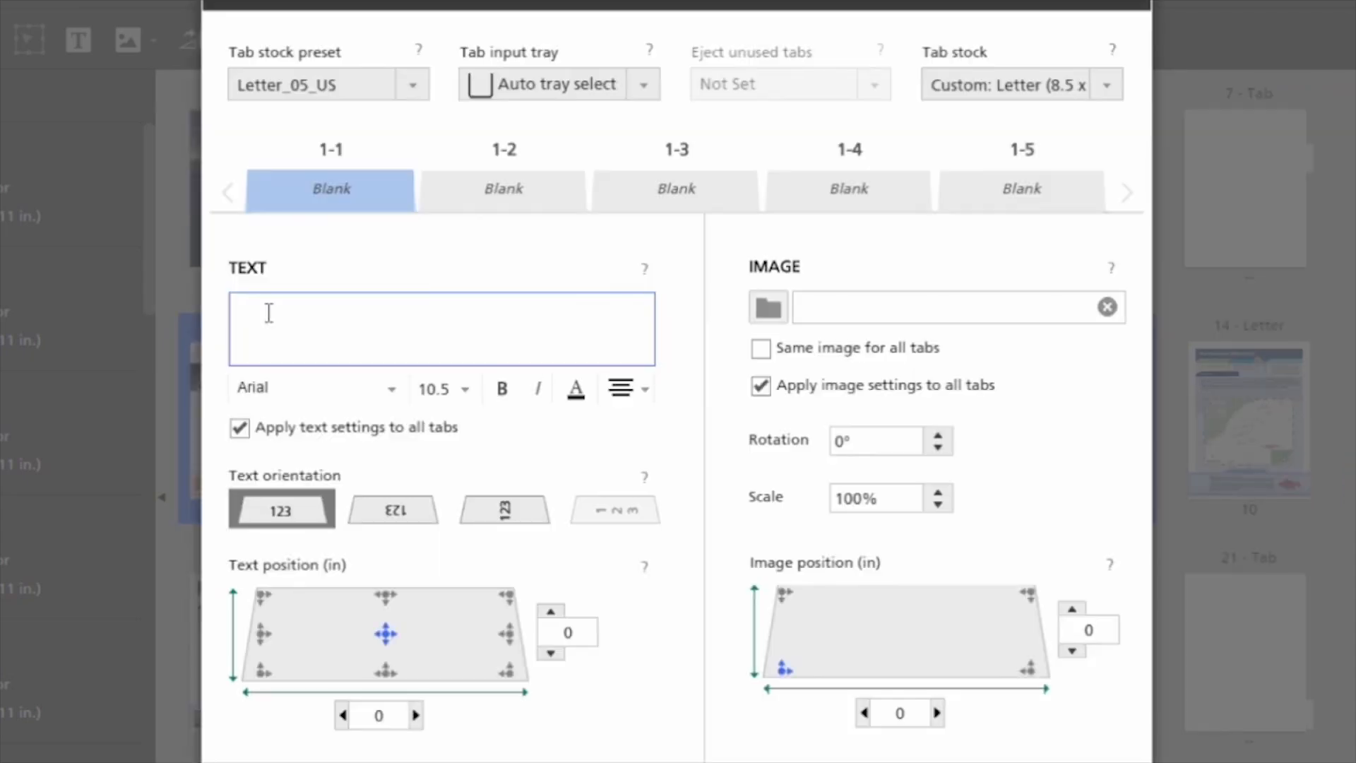
- Label the tabs Chapter 1, Chapter 2 and onward in the tab editor
text(Chapter 1)
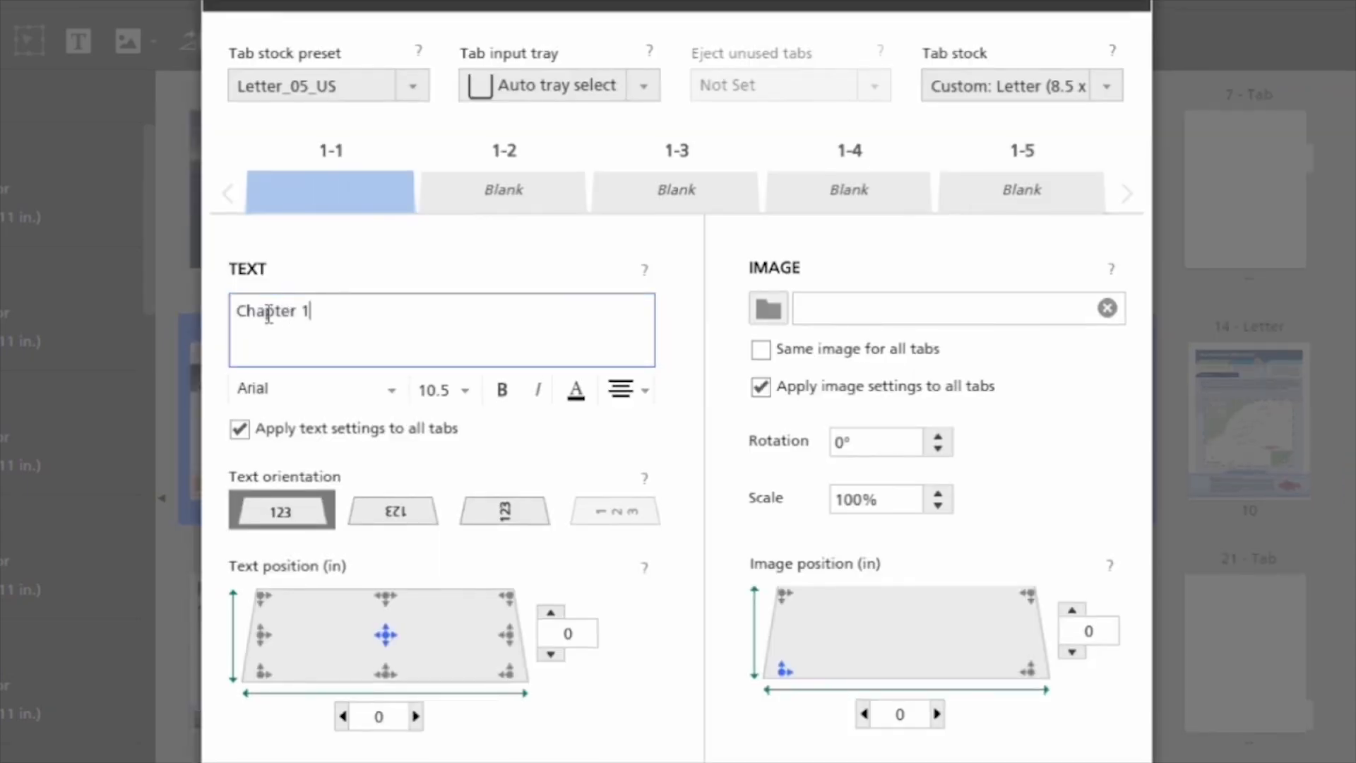
click(502, 190)
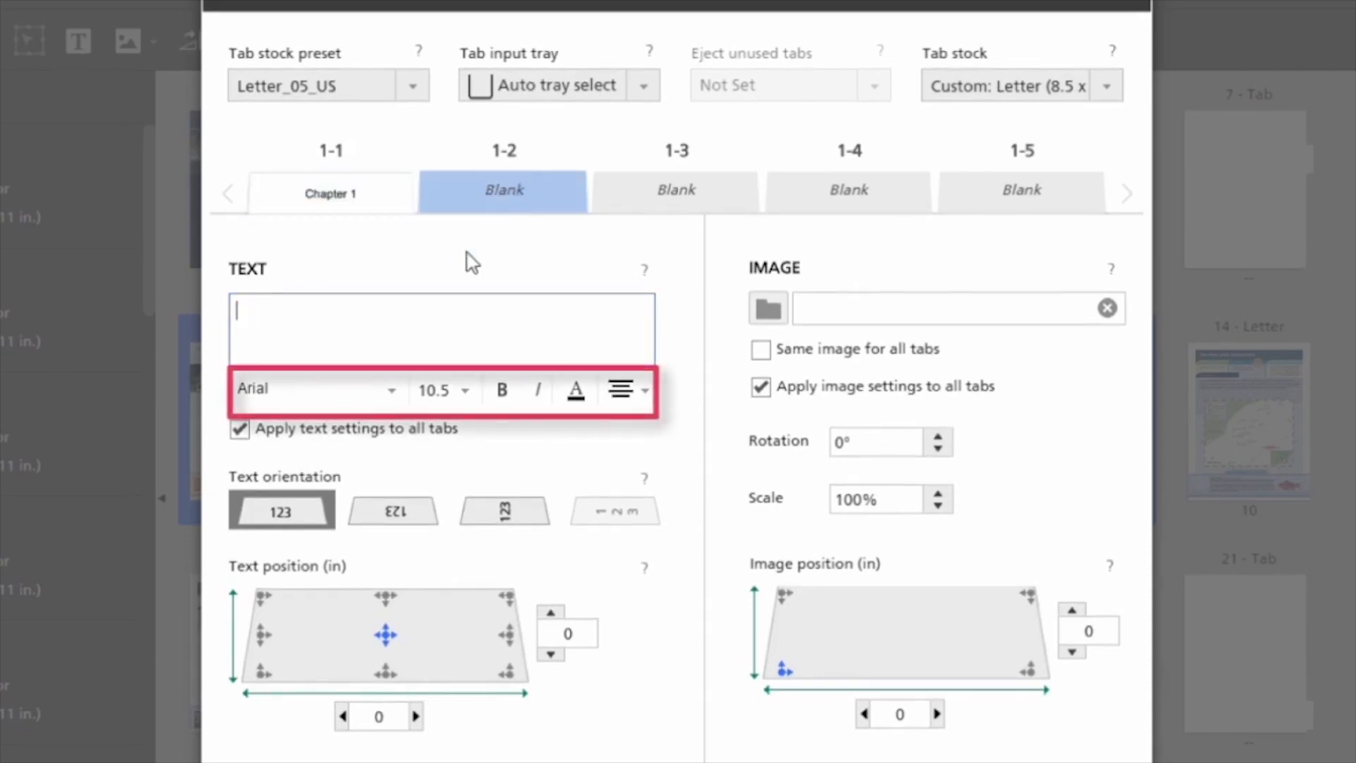
text(Cha)
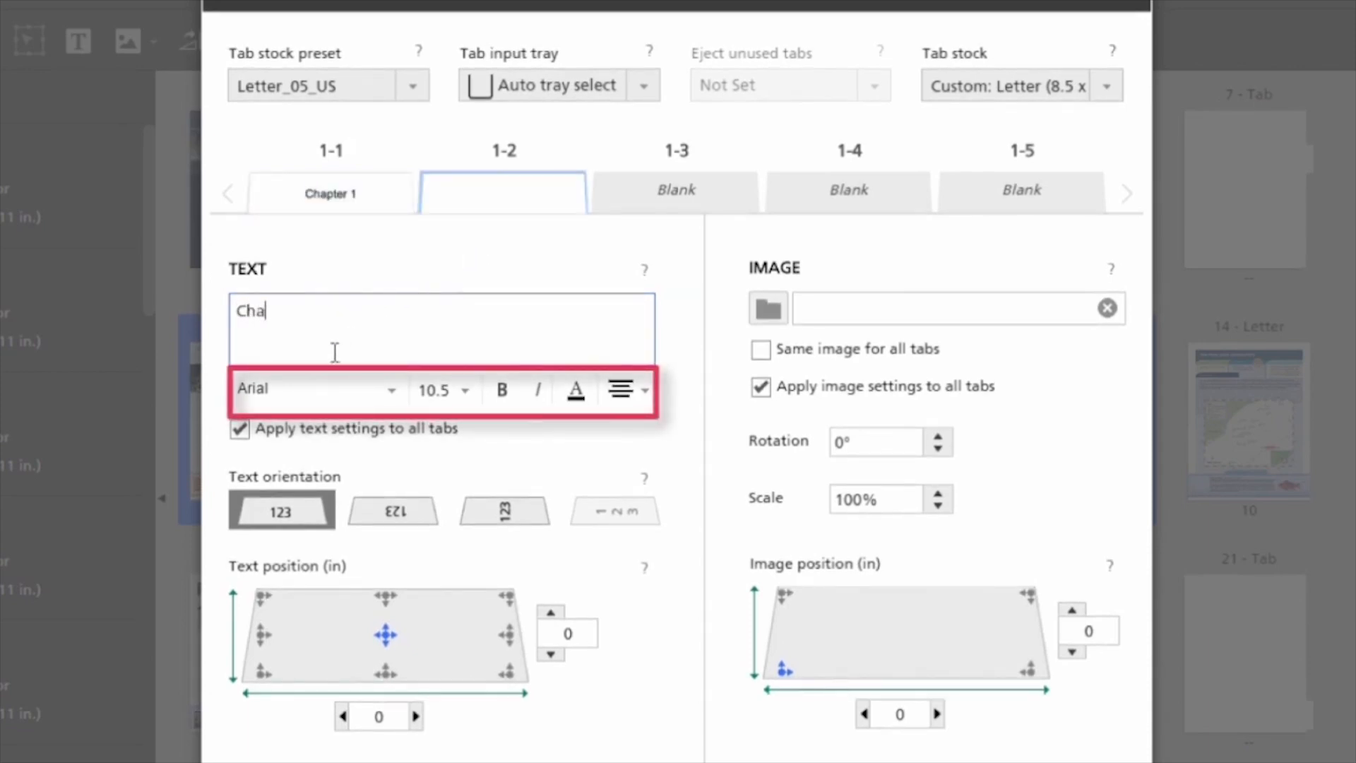
text(pter)
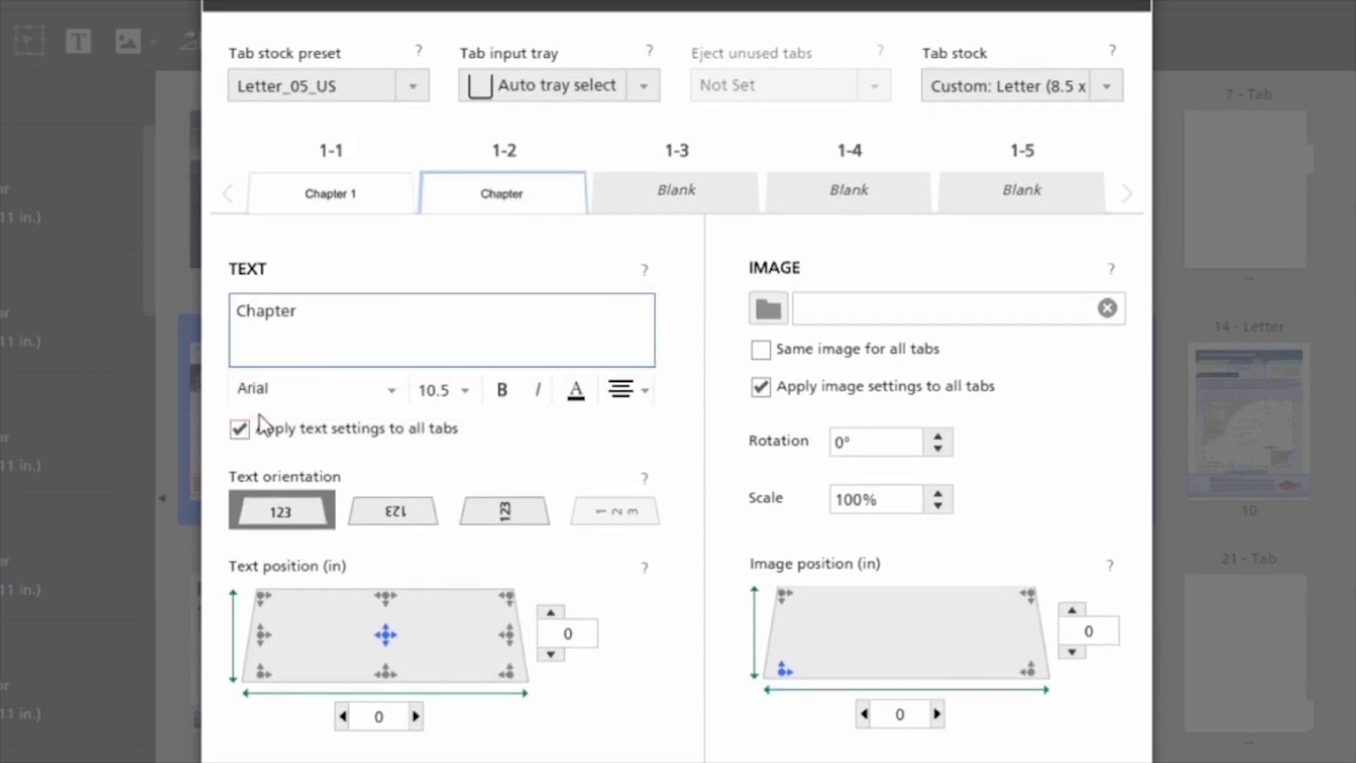
click(676, 189)
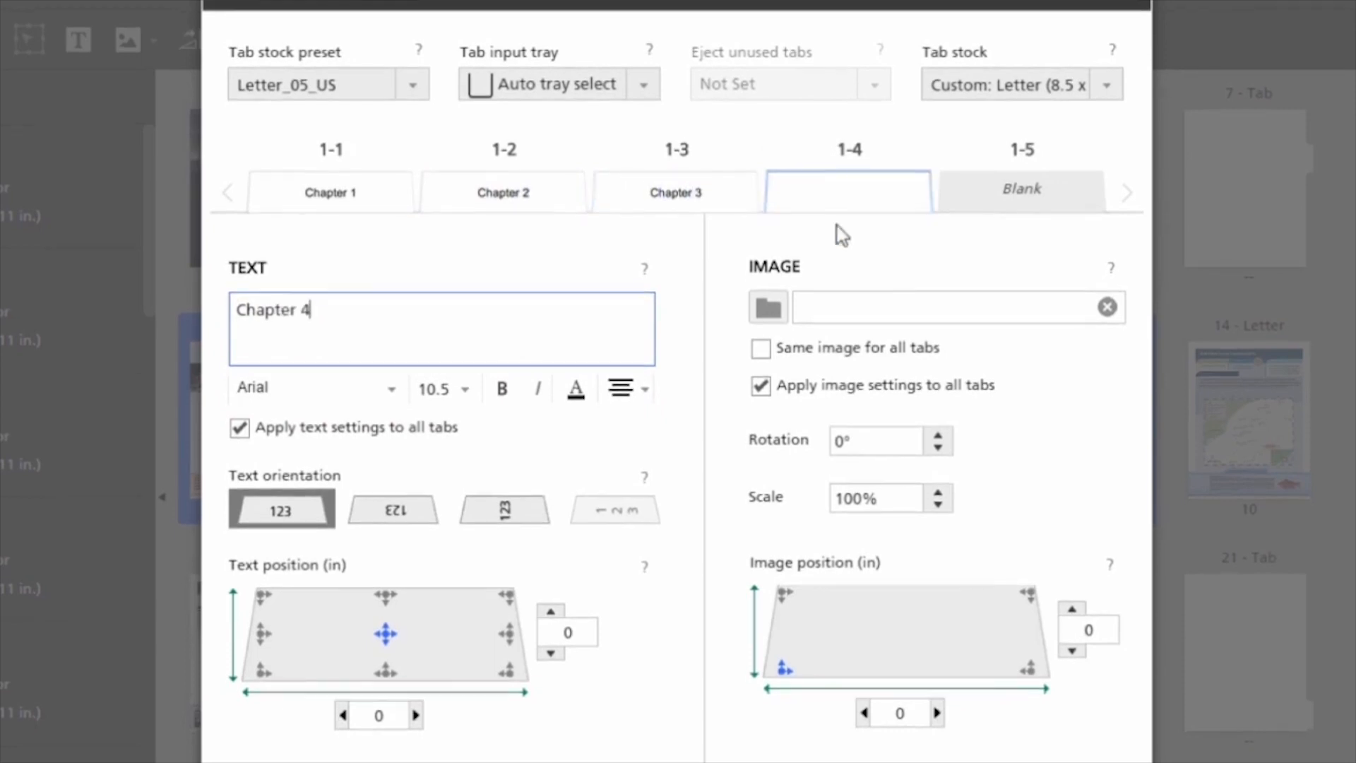
click(1022, 191)
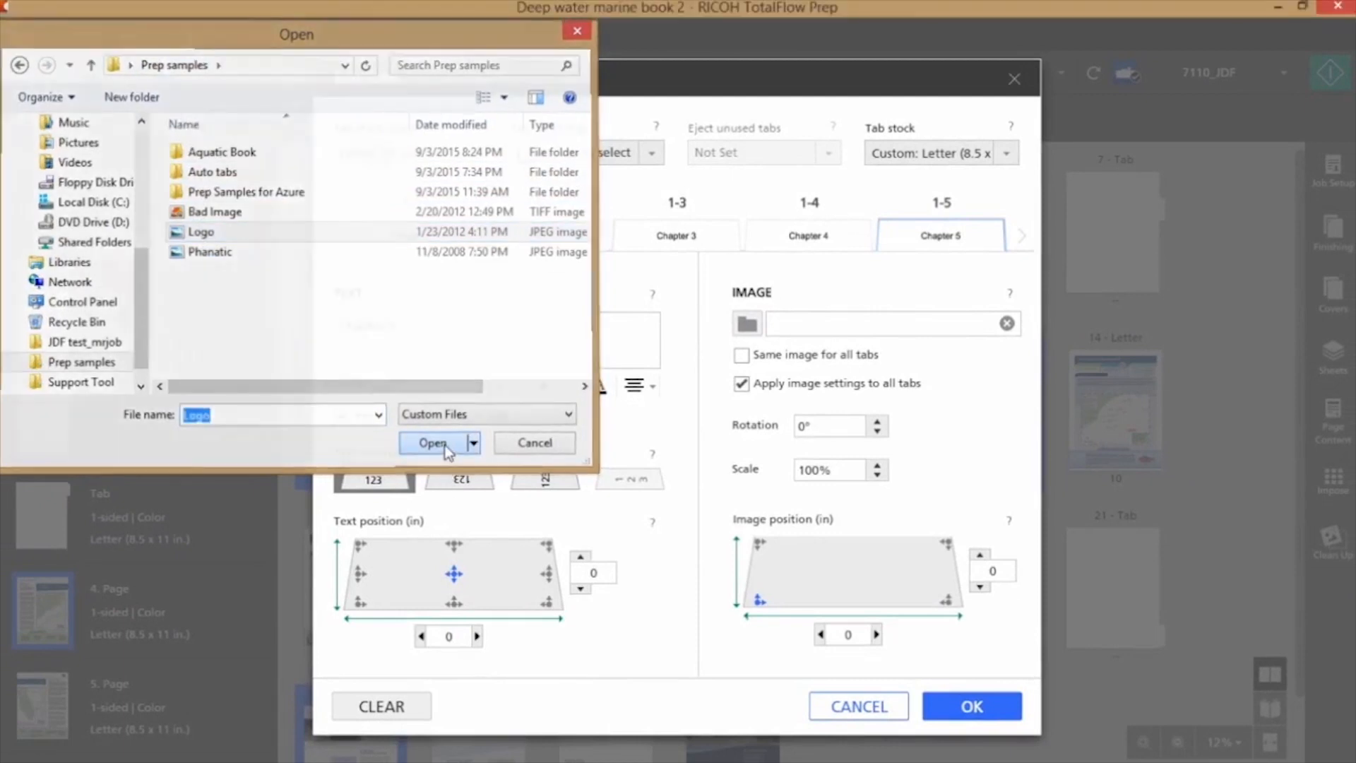
- Put Logo.jpg on every tab at 60% scale with a 0.13 in vertical offset
click(432, 443)
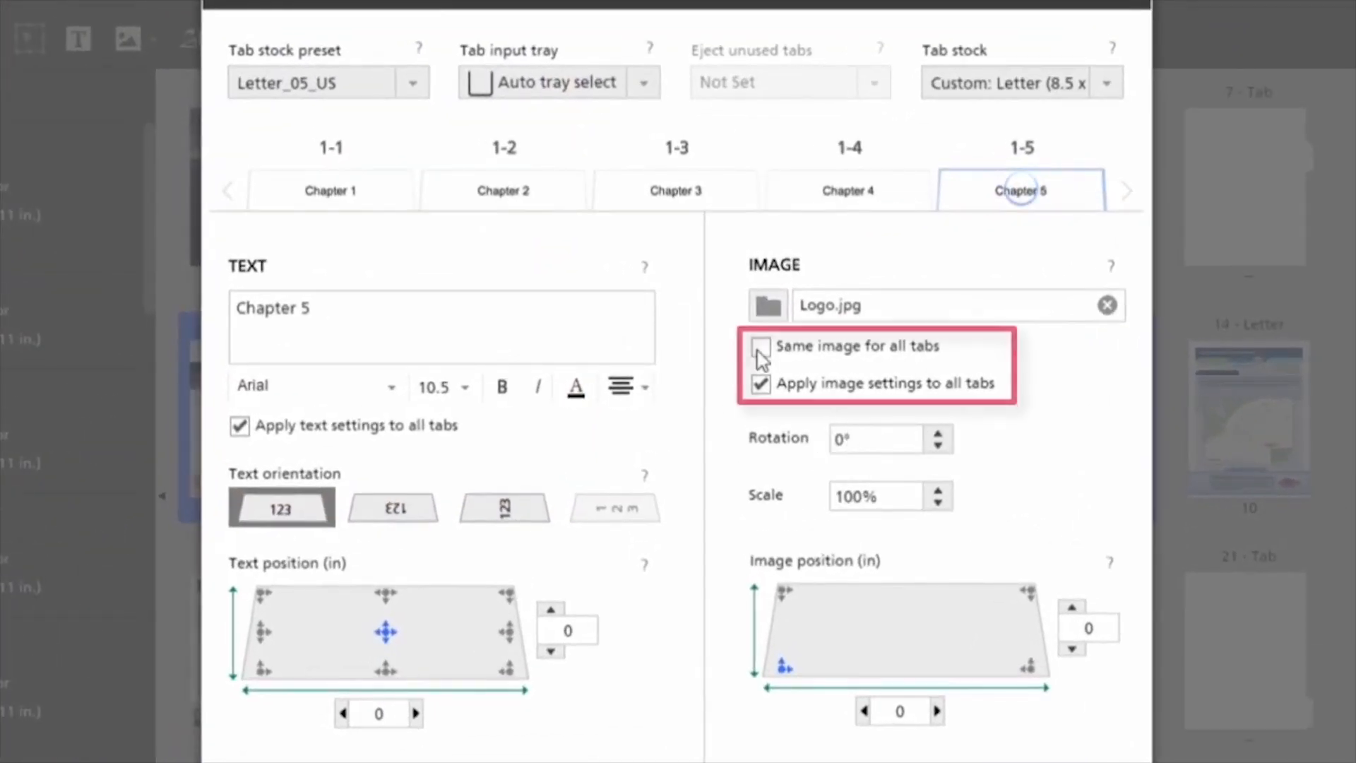
click(760, 346)
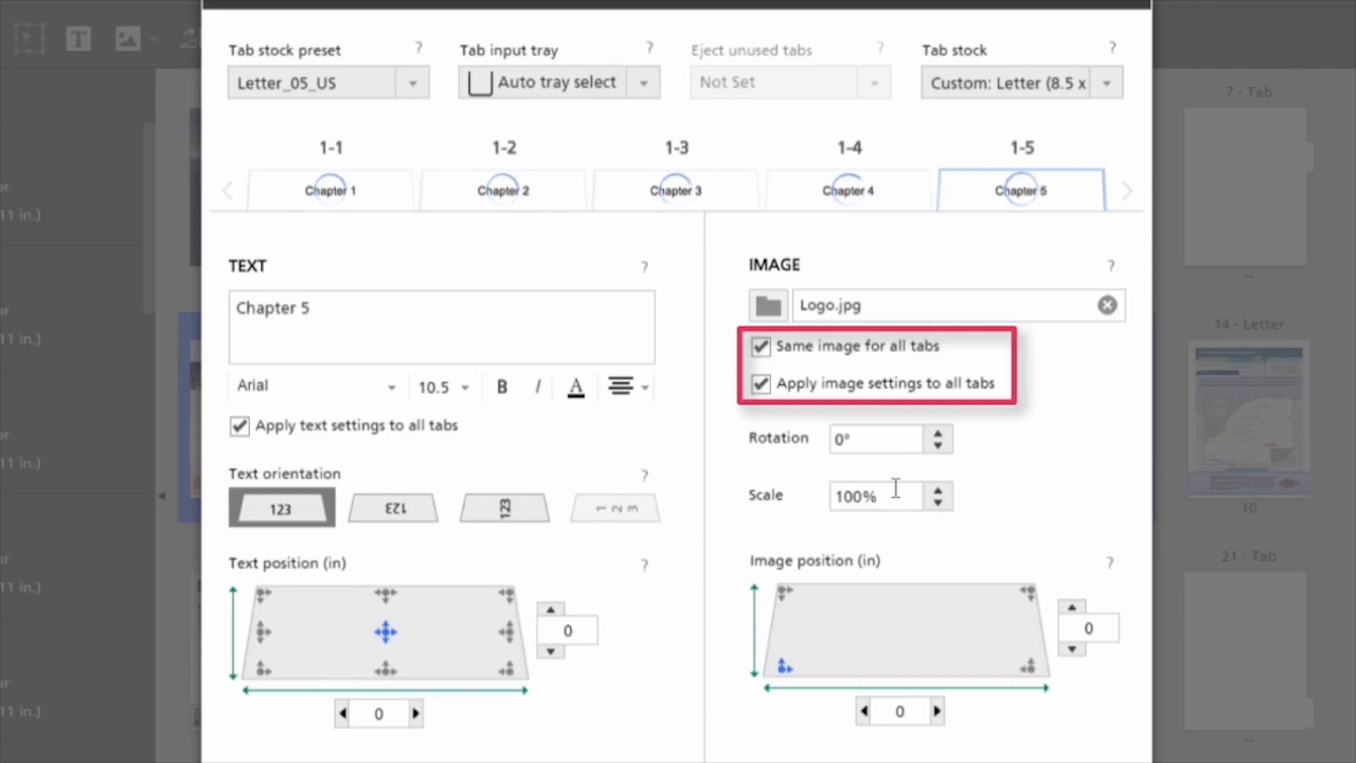
triple_click(878, 496)
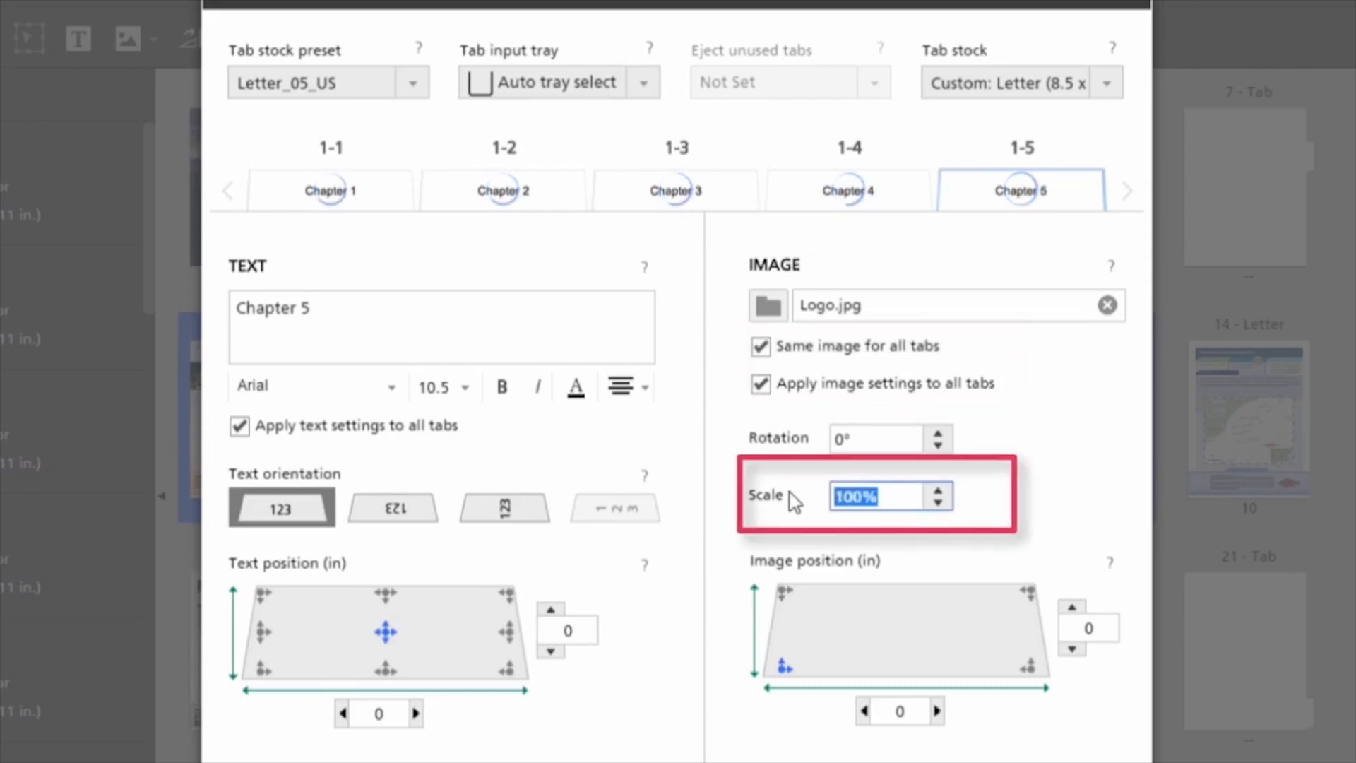
text(60)
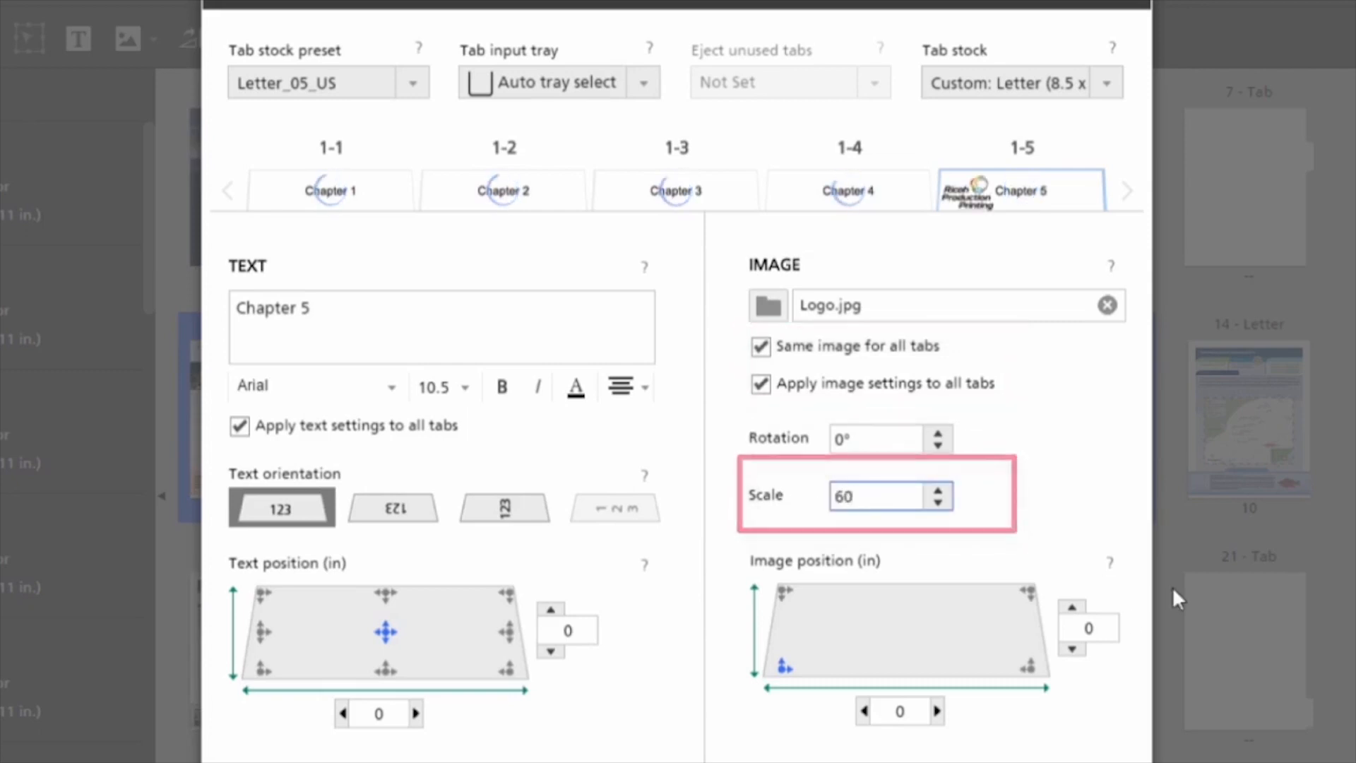
click(1089, 628)
text(.1)
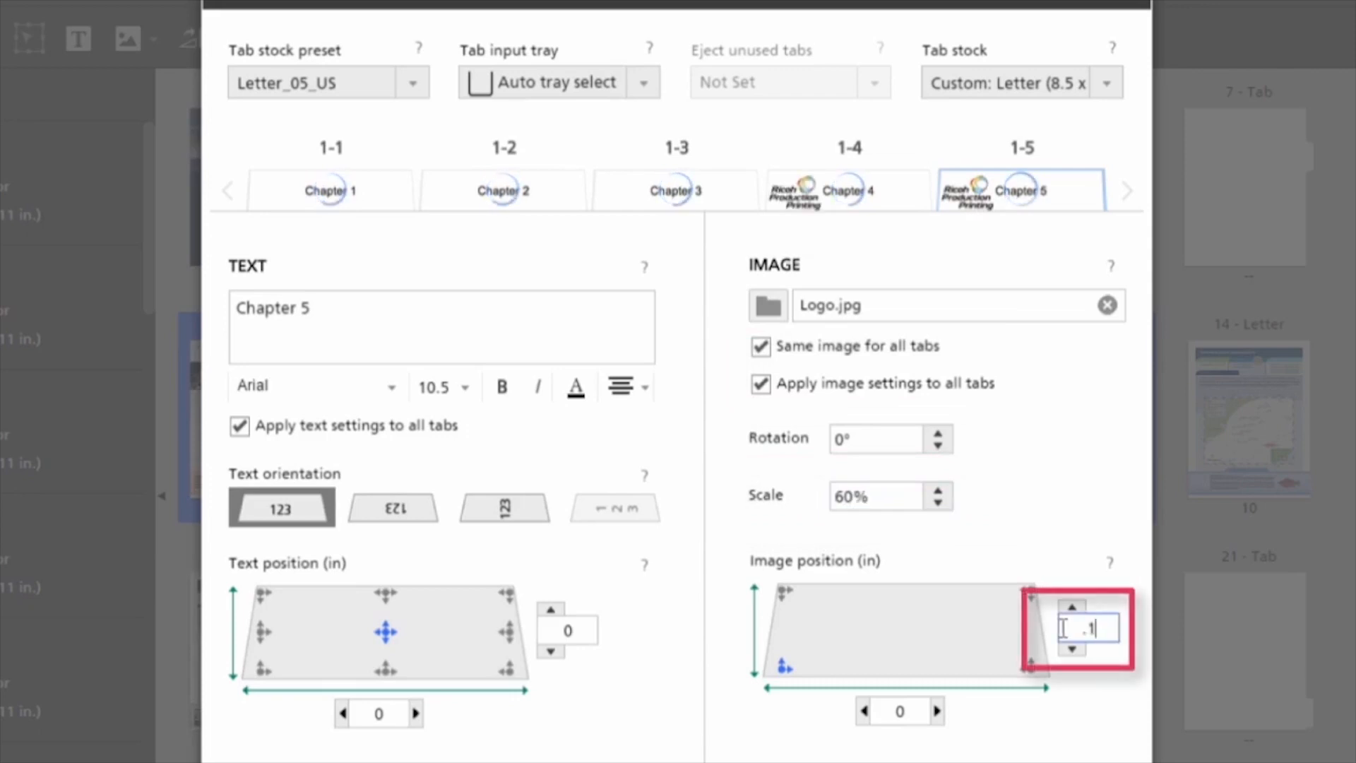
text(3)
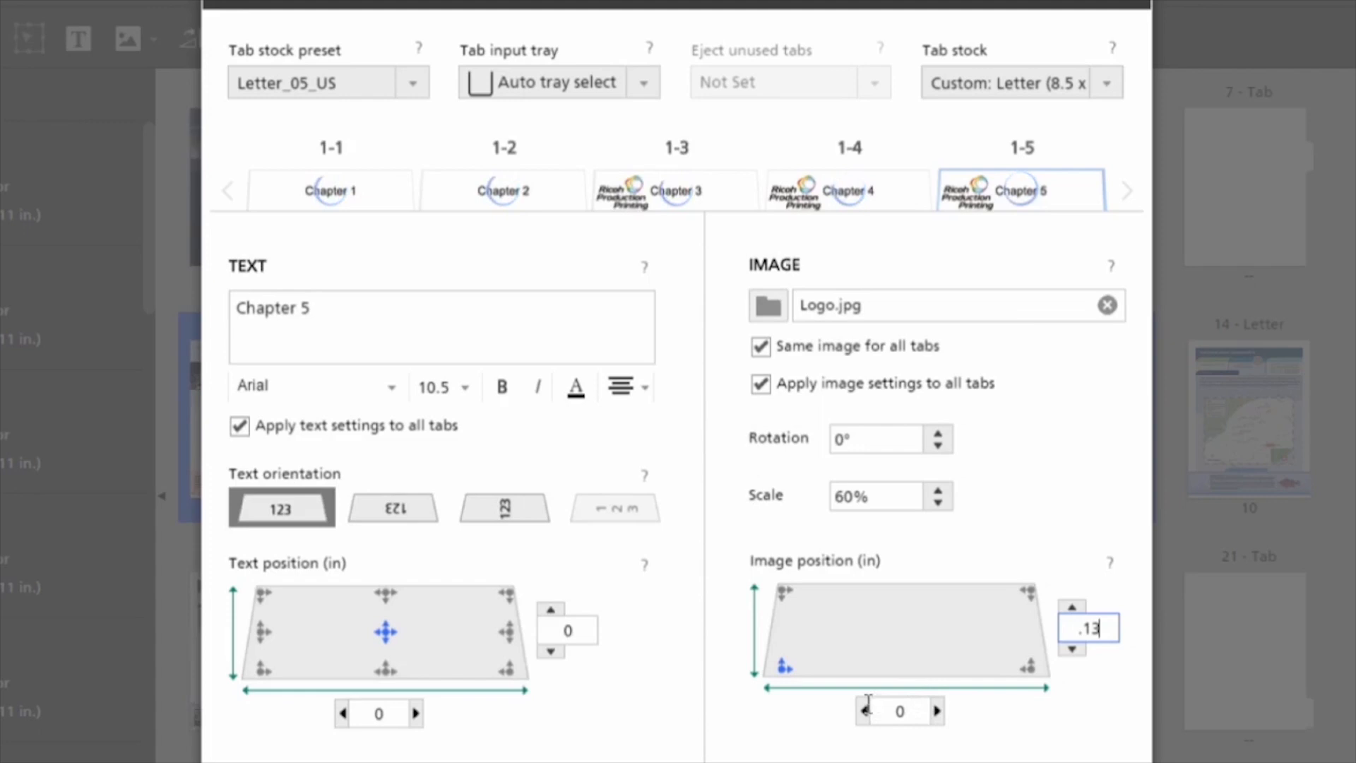
click(899, 709)
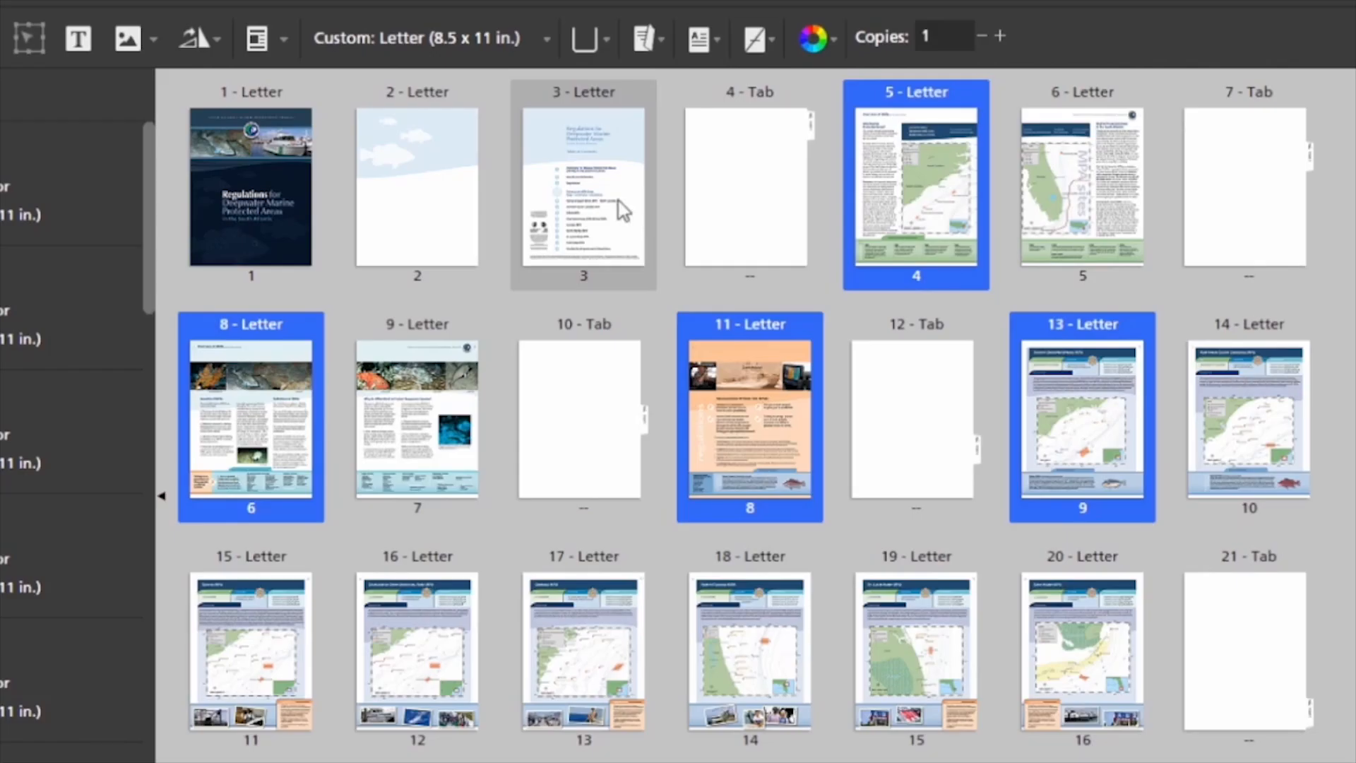
- Insert wiring-3.jpg, page range 1-1, as a new page 3 before the table of contents
right_click(582, 186)
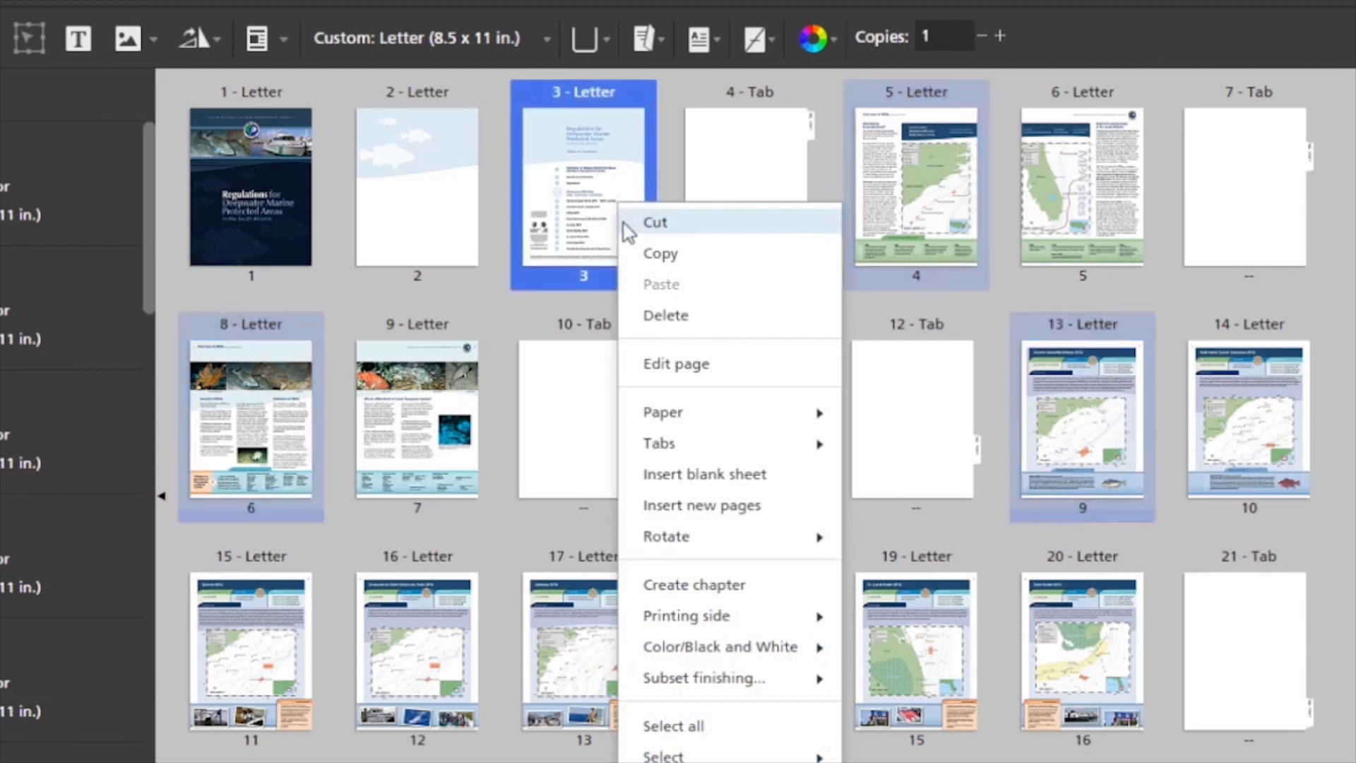
mouse_move(701, 504)
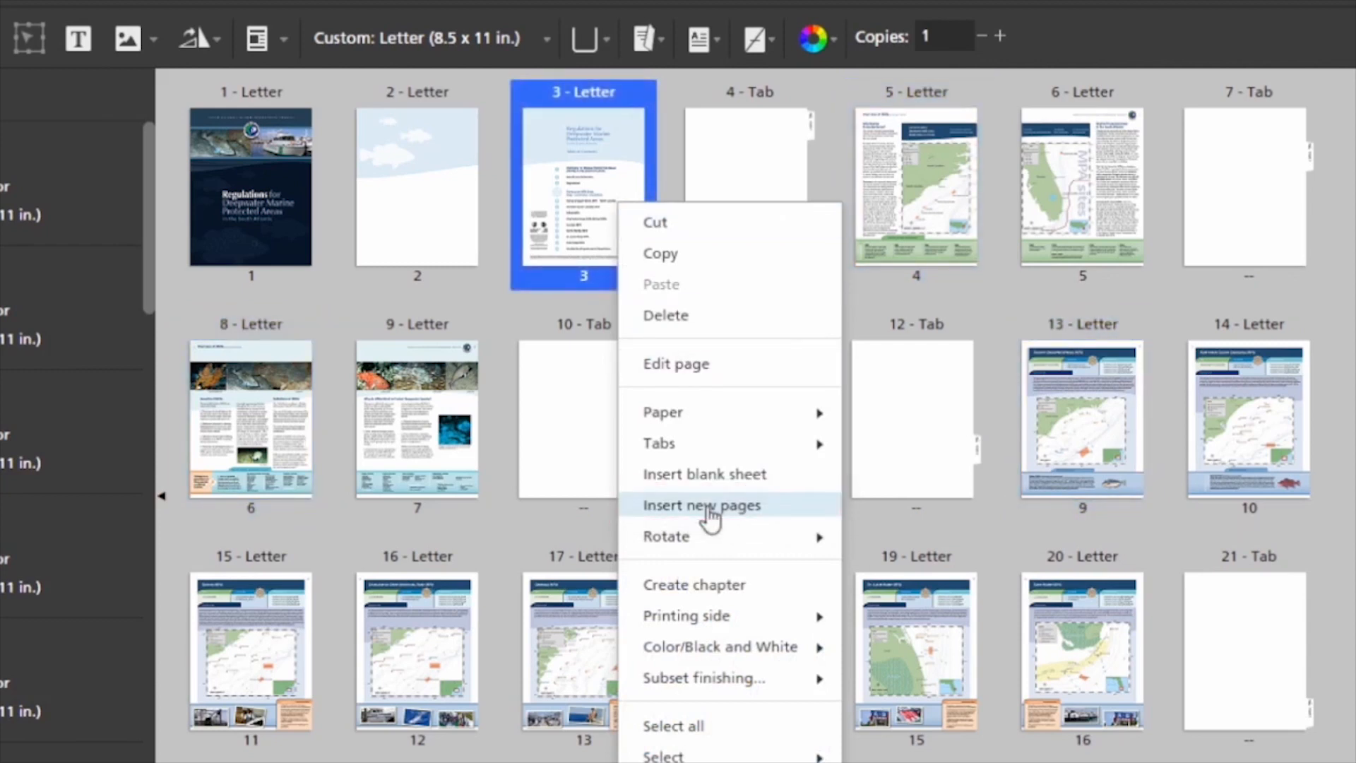
click(701, 504)
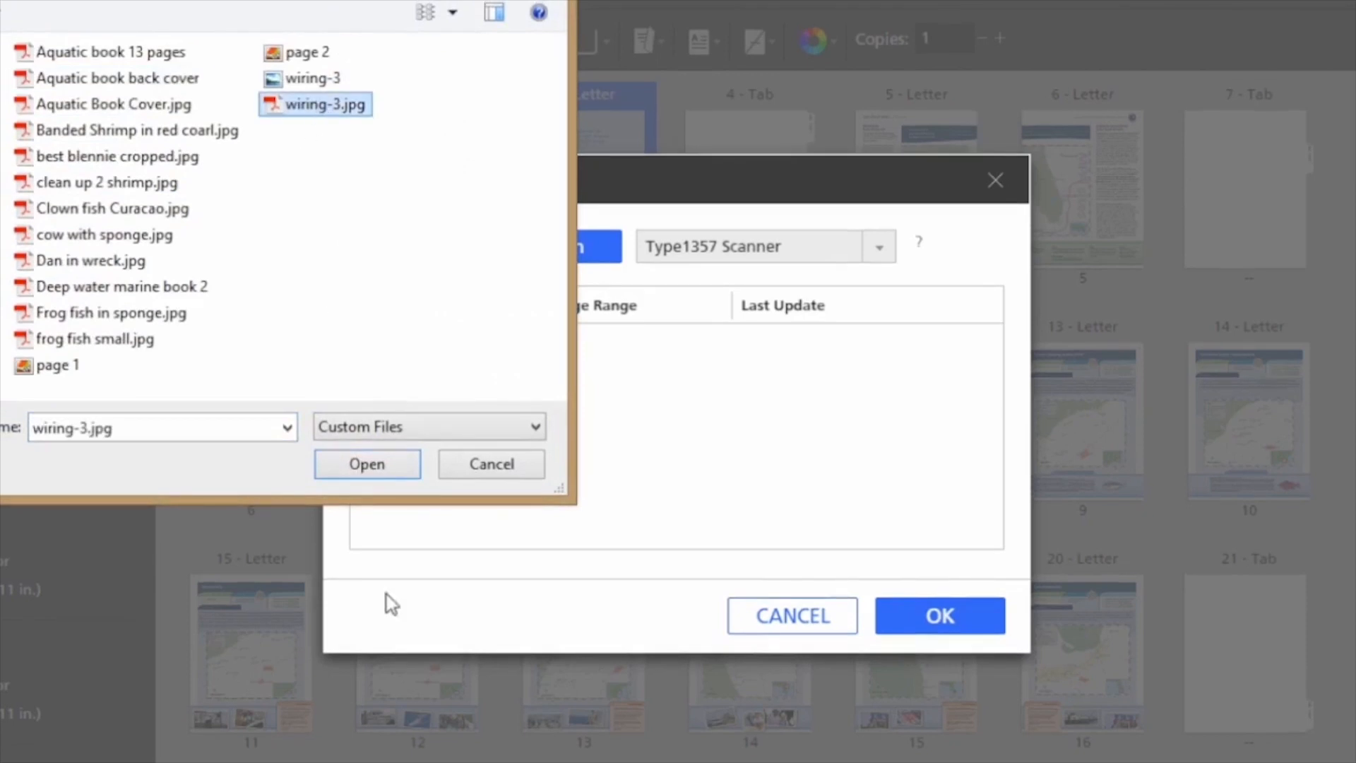
click(365, 464)
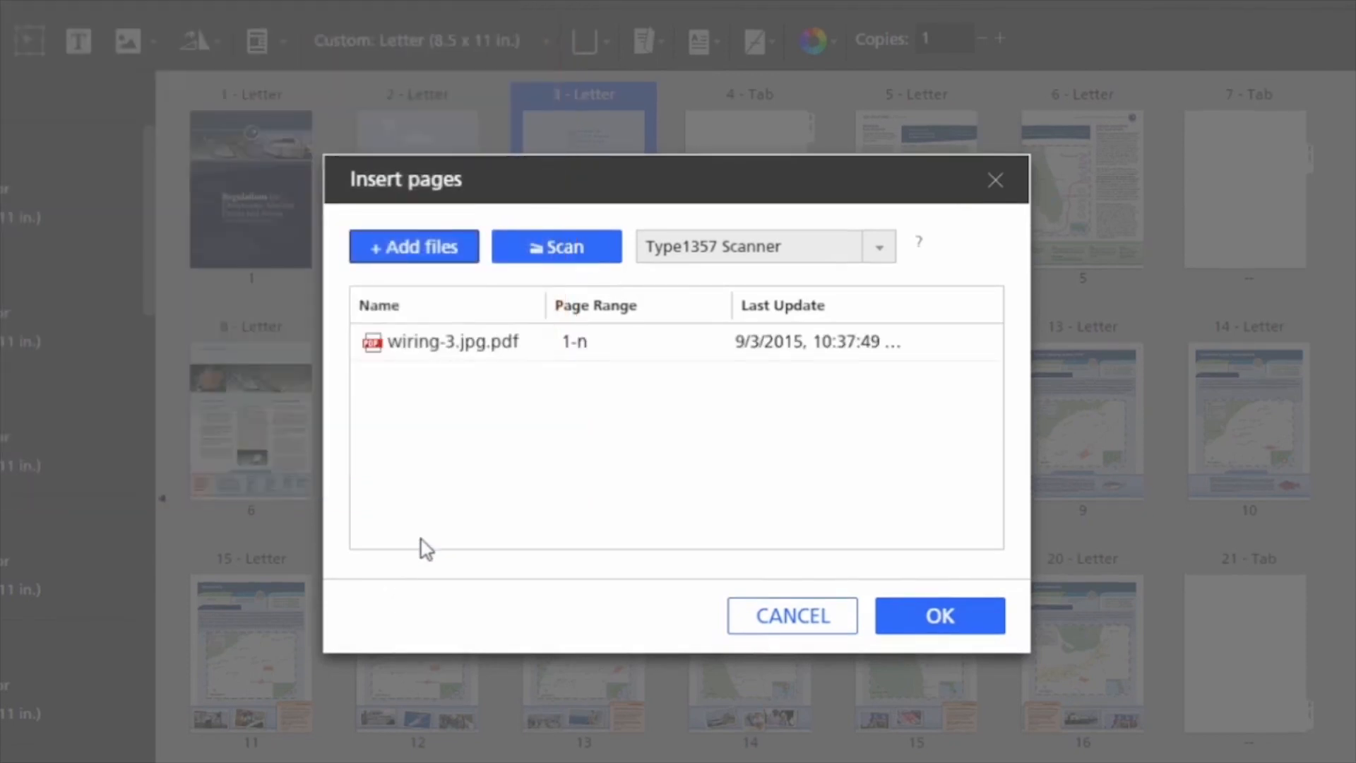
click(635, 341)
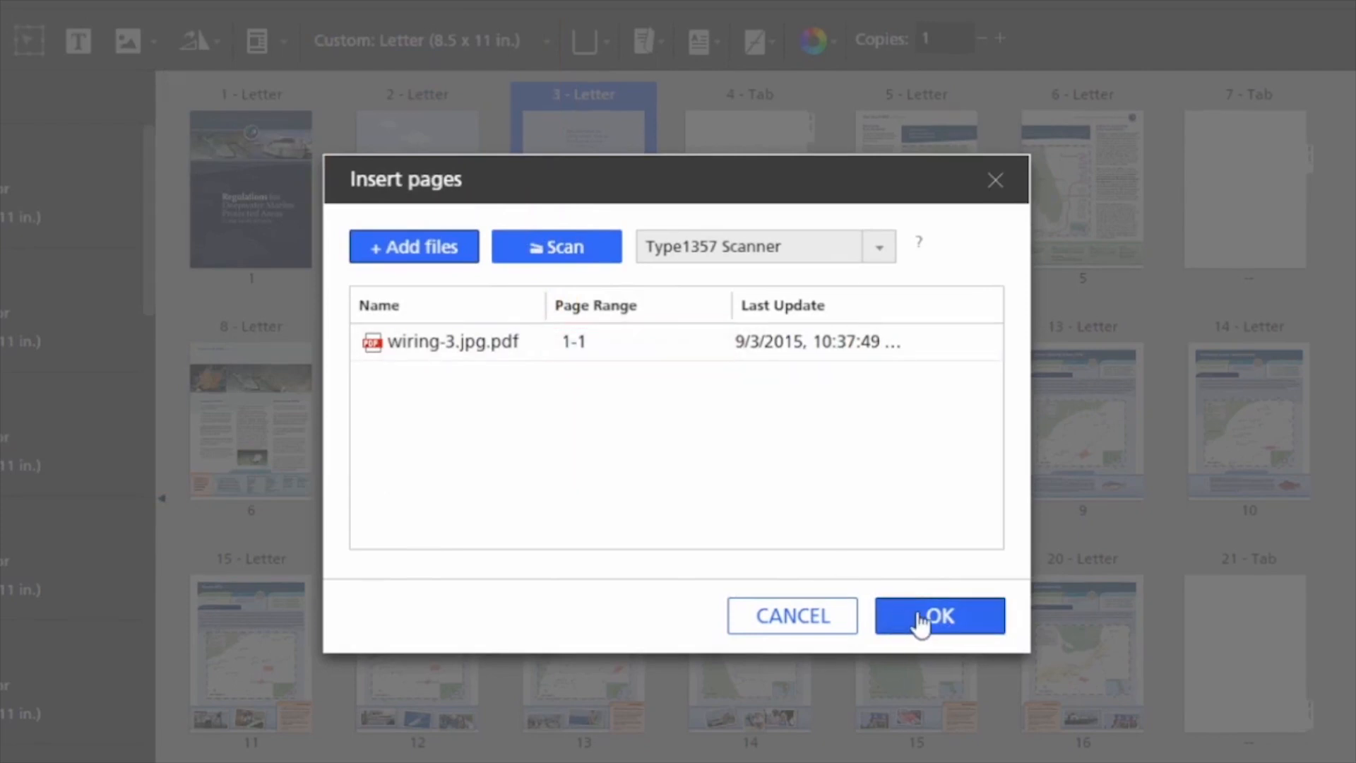
click(938, 616)
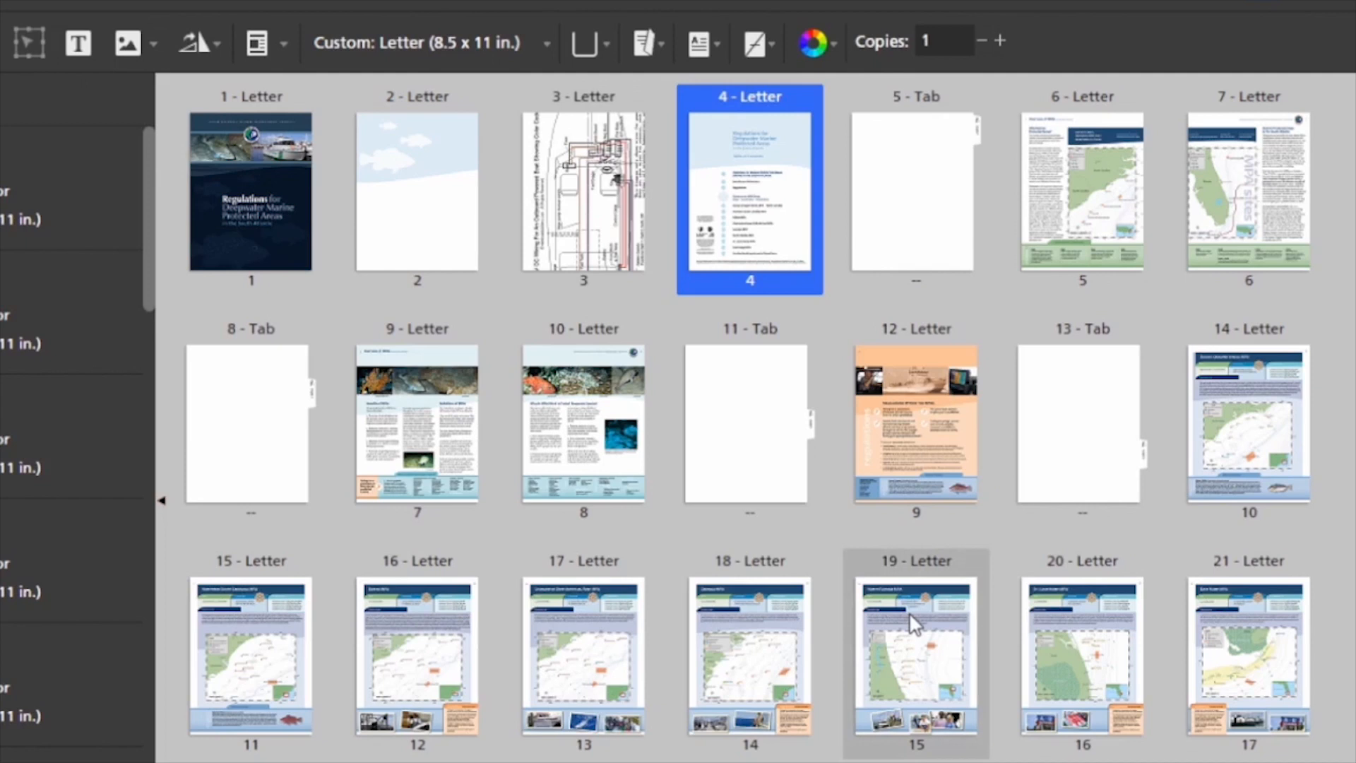
- Assign 11x17 Tabloid 80 gsm paper to wiring diagram page 3
right_click(583, 190)
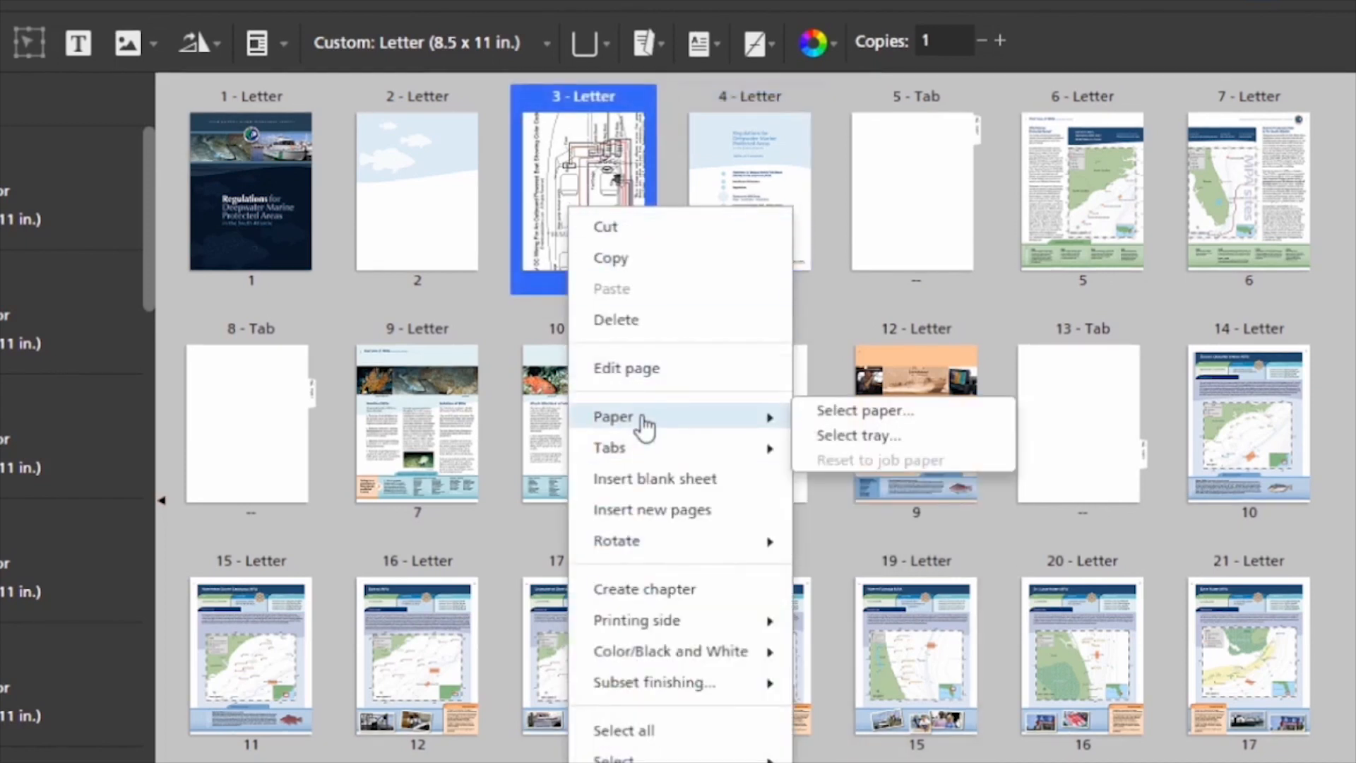
click(863, 410)
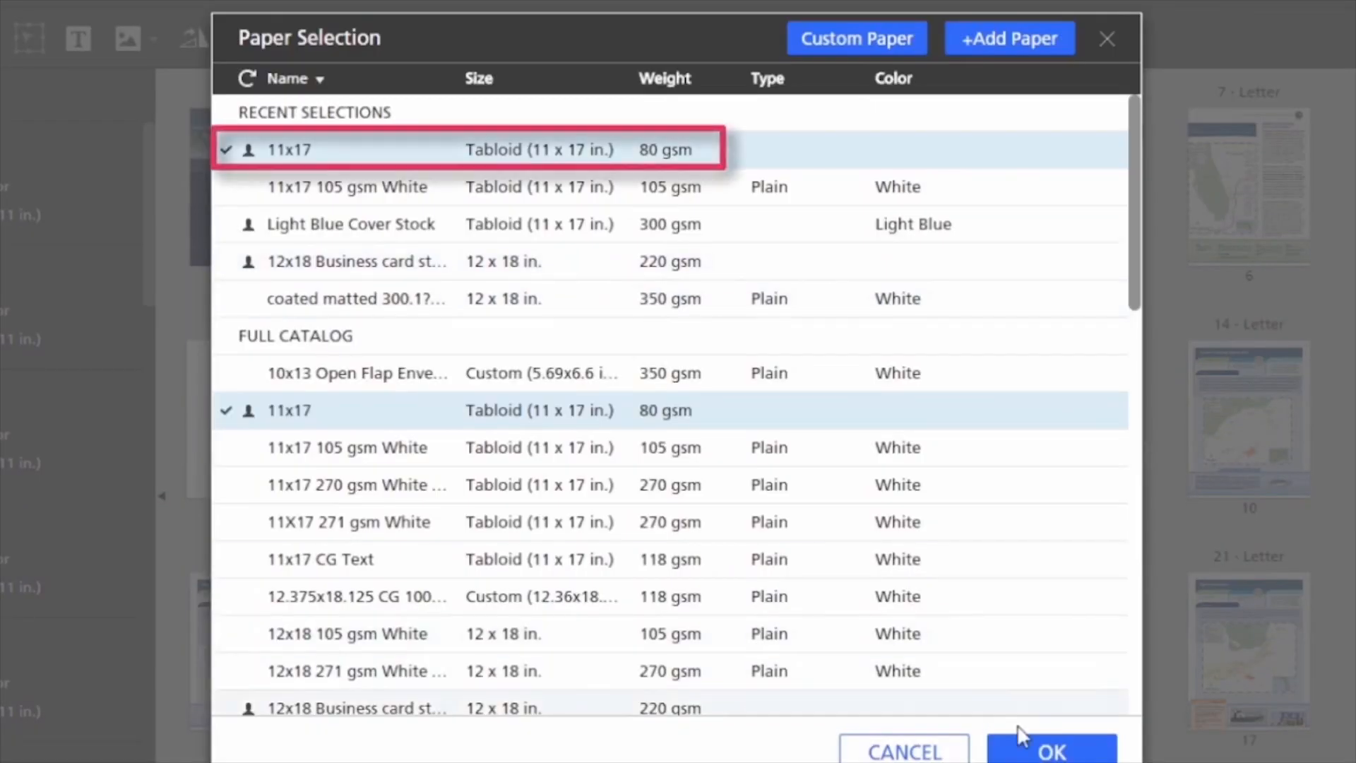
mouse_move(1053, 748)
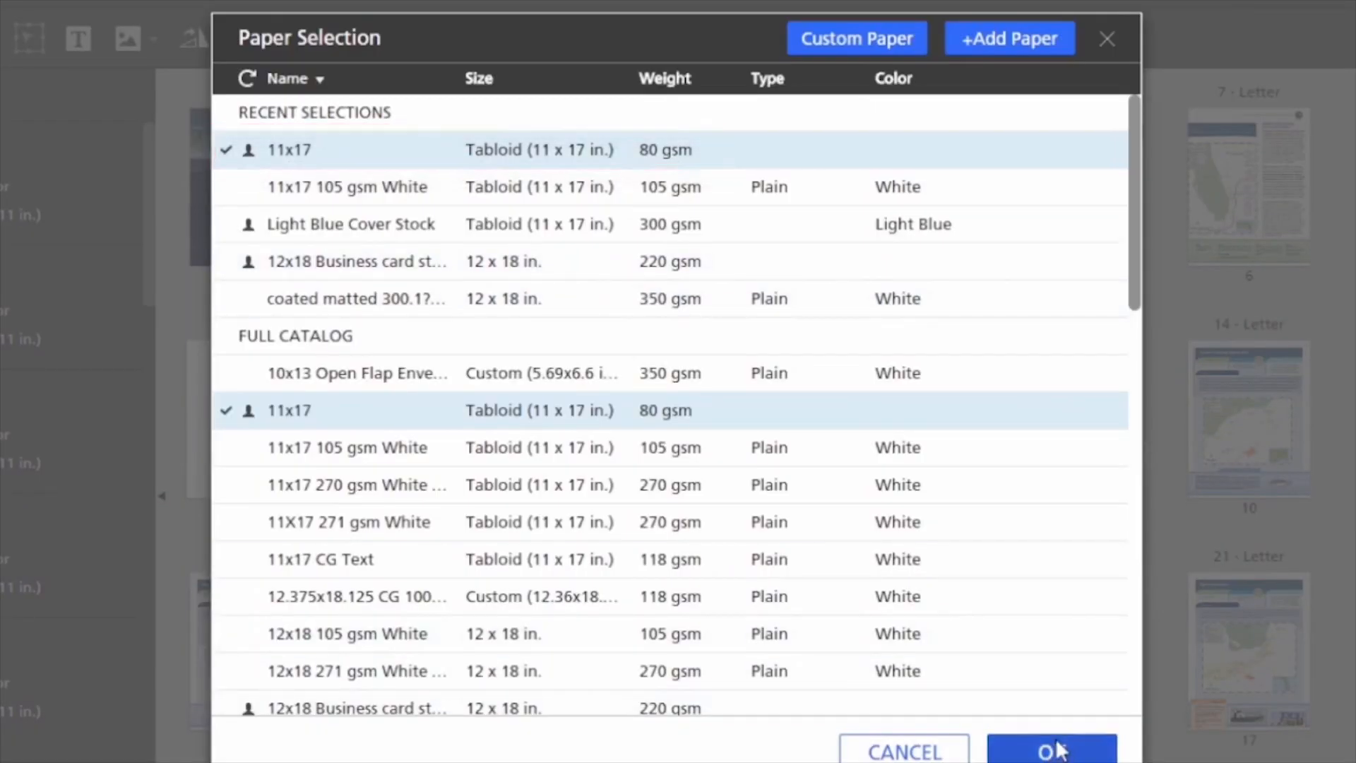
click(1051, 751)
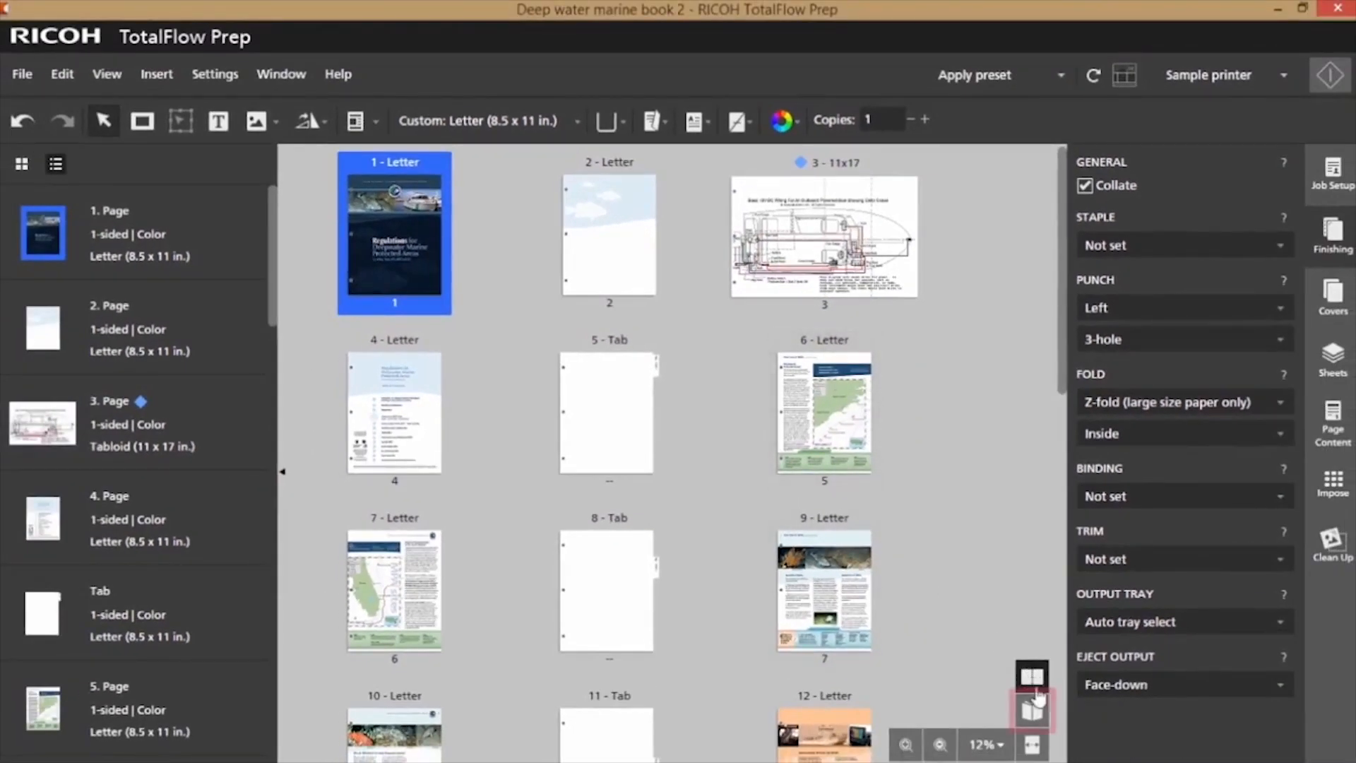
- Page through the 3D book preview past the folded diagram to the chapter tabs
click(1031, 709)
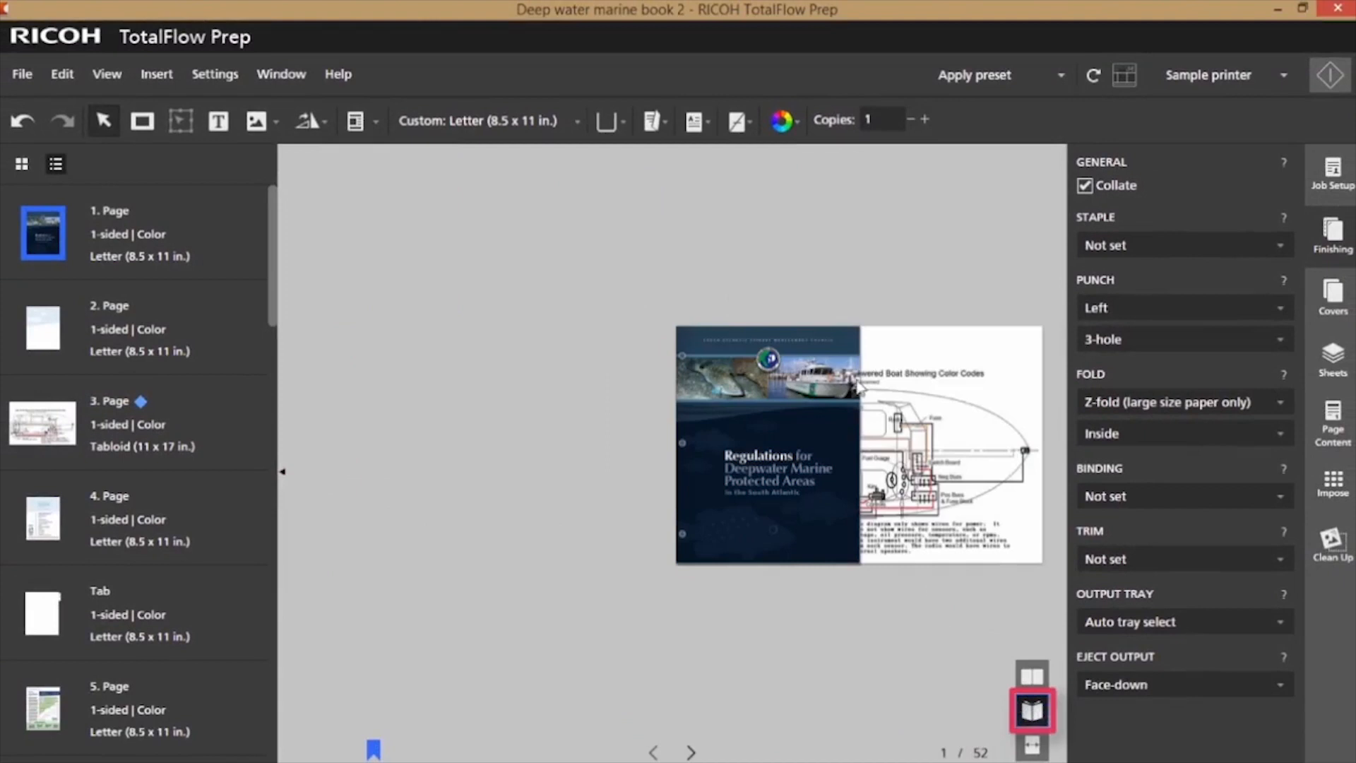
click(1031, 709)
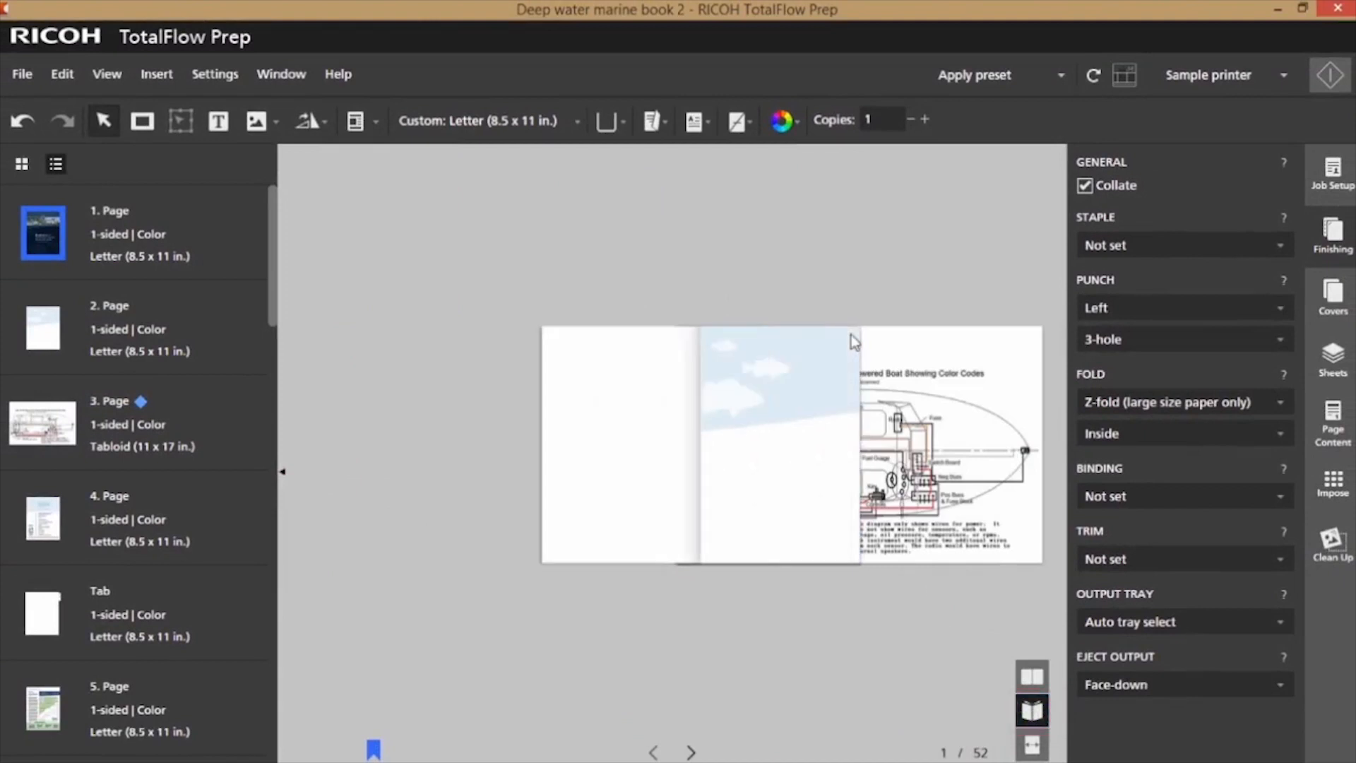
click(690, 752)
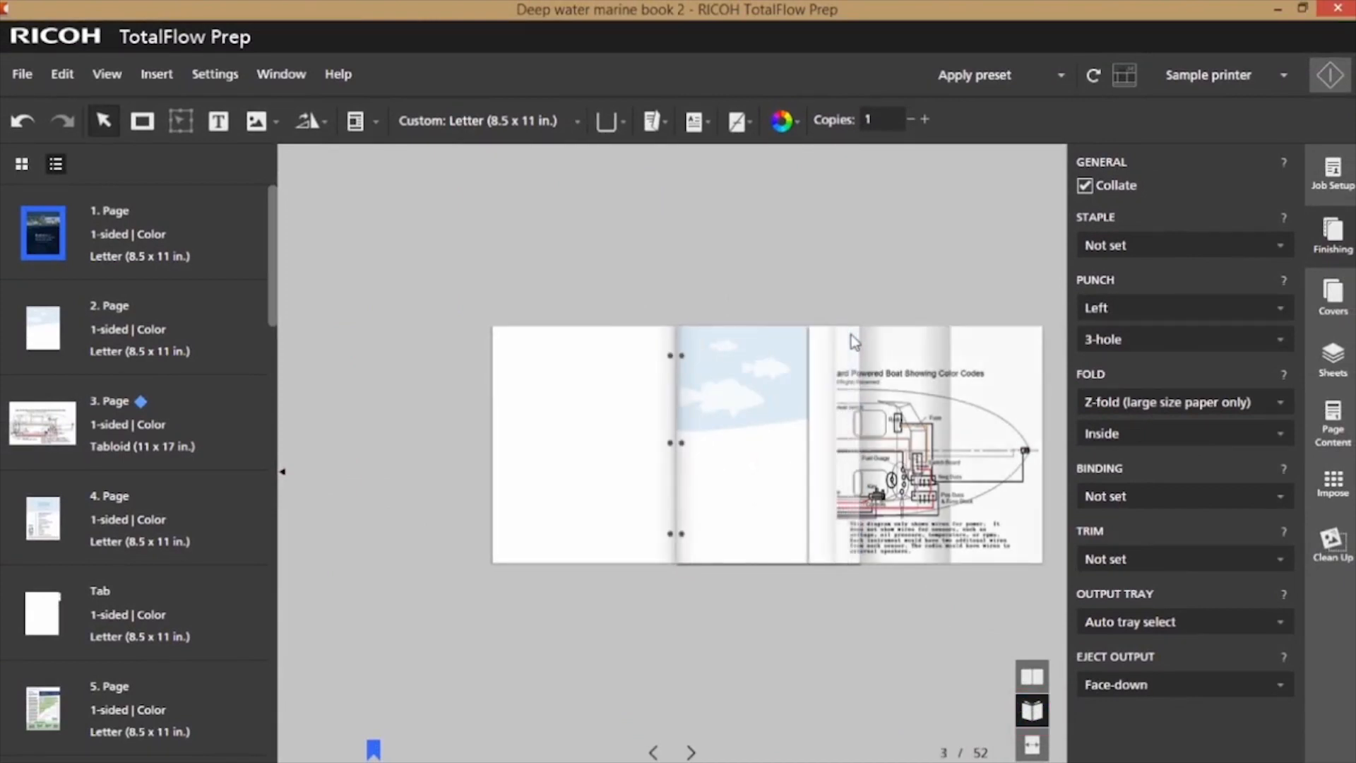
click(690, 752)
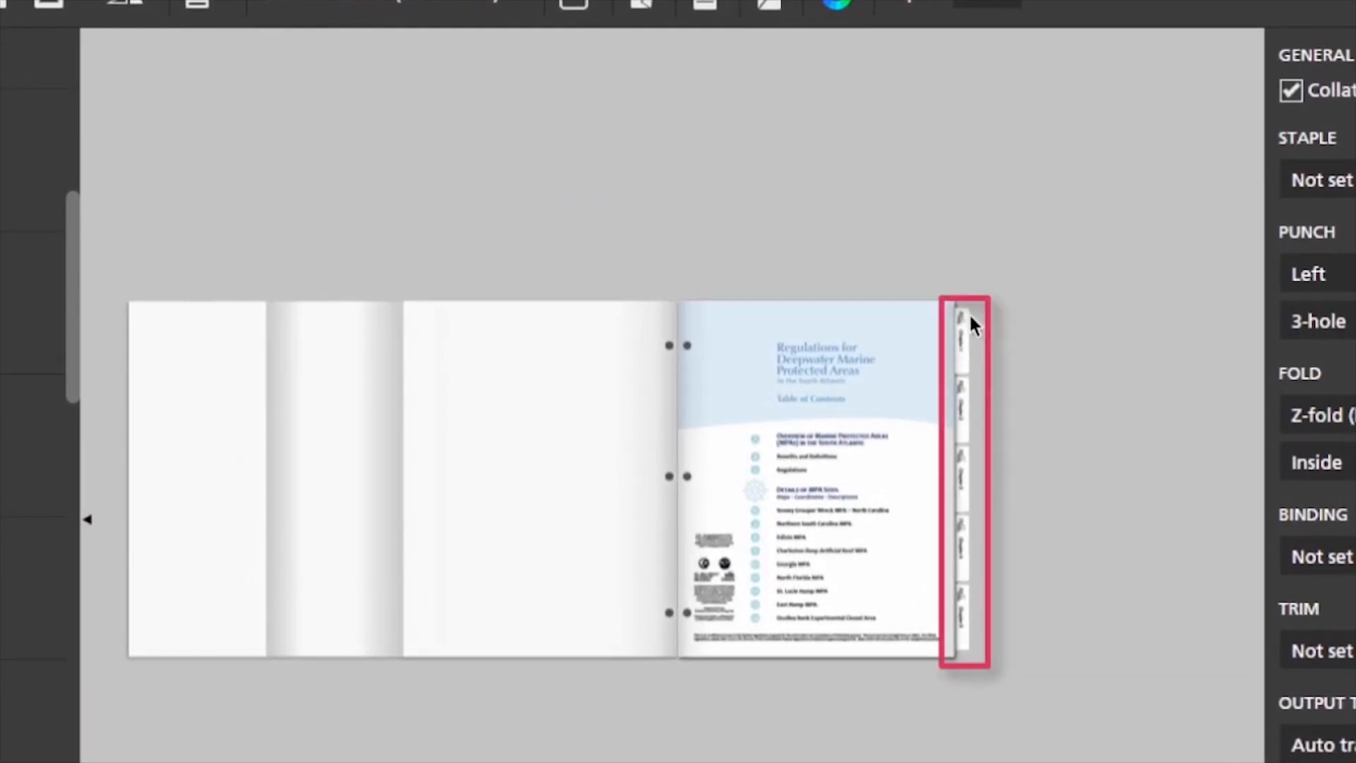
mouse_move(971, 629)
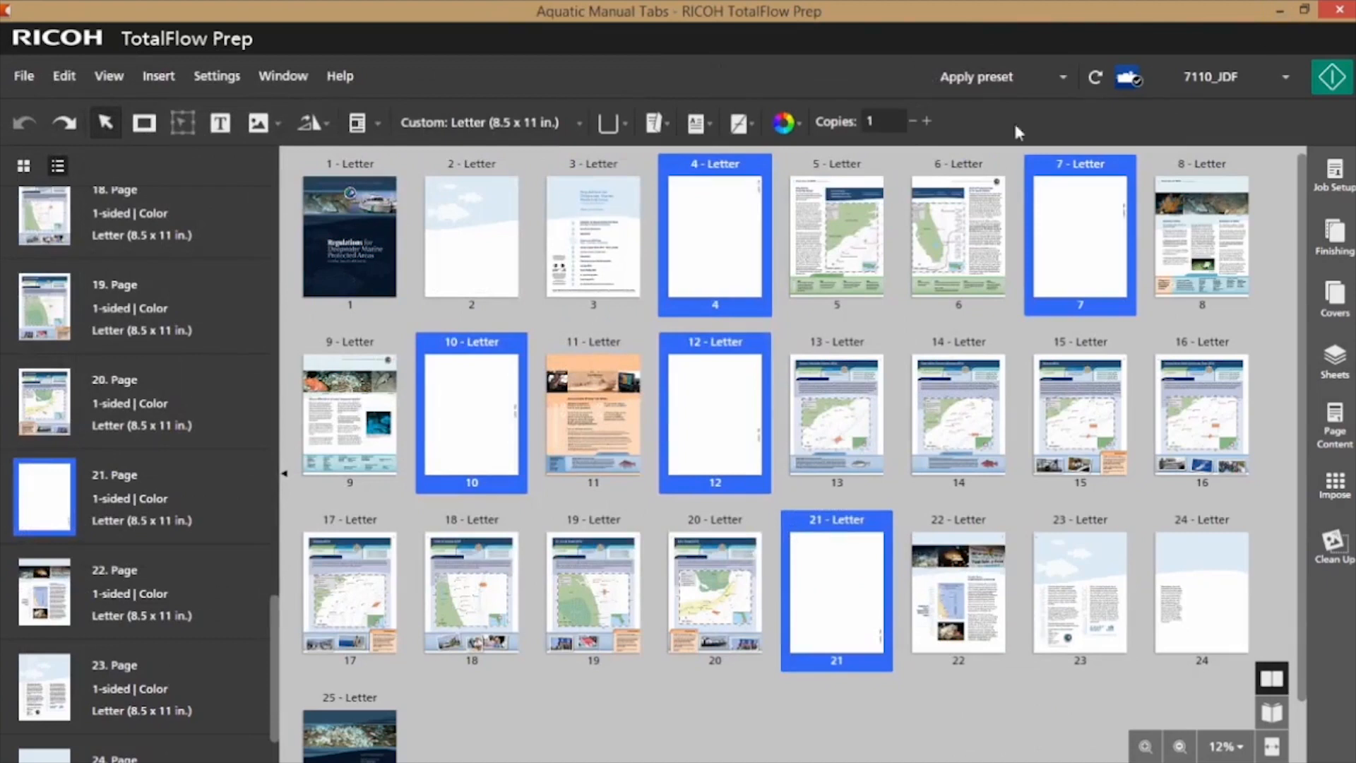
mouse_move(844, 608)
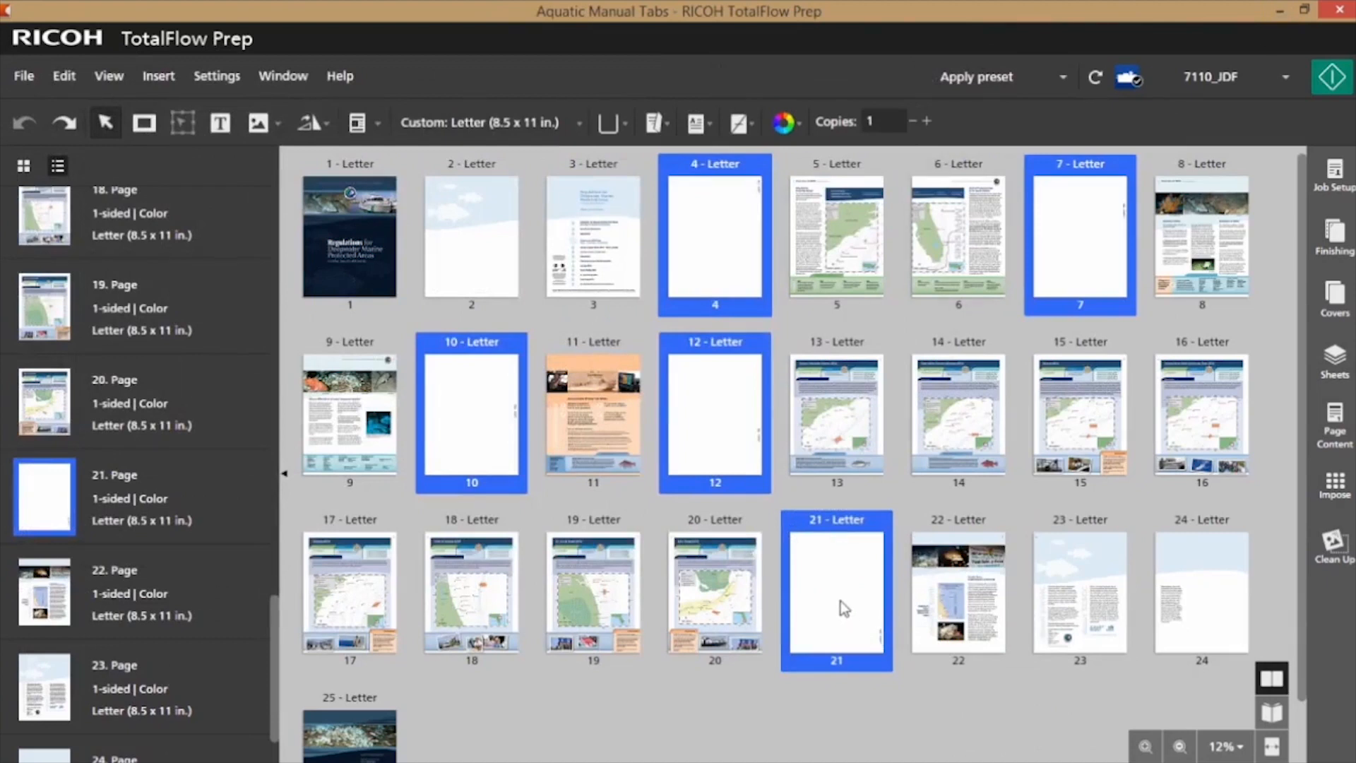
- Convert the selected blank pages 4, 7, 10, 12 and 21 to tab sheets
right_click(835, 592)
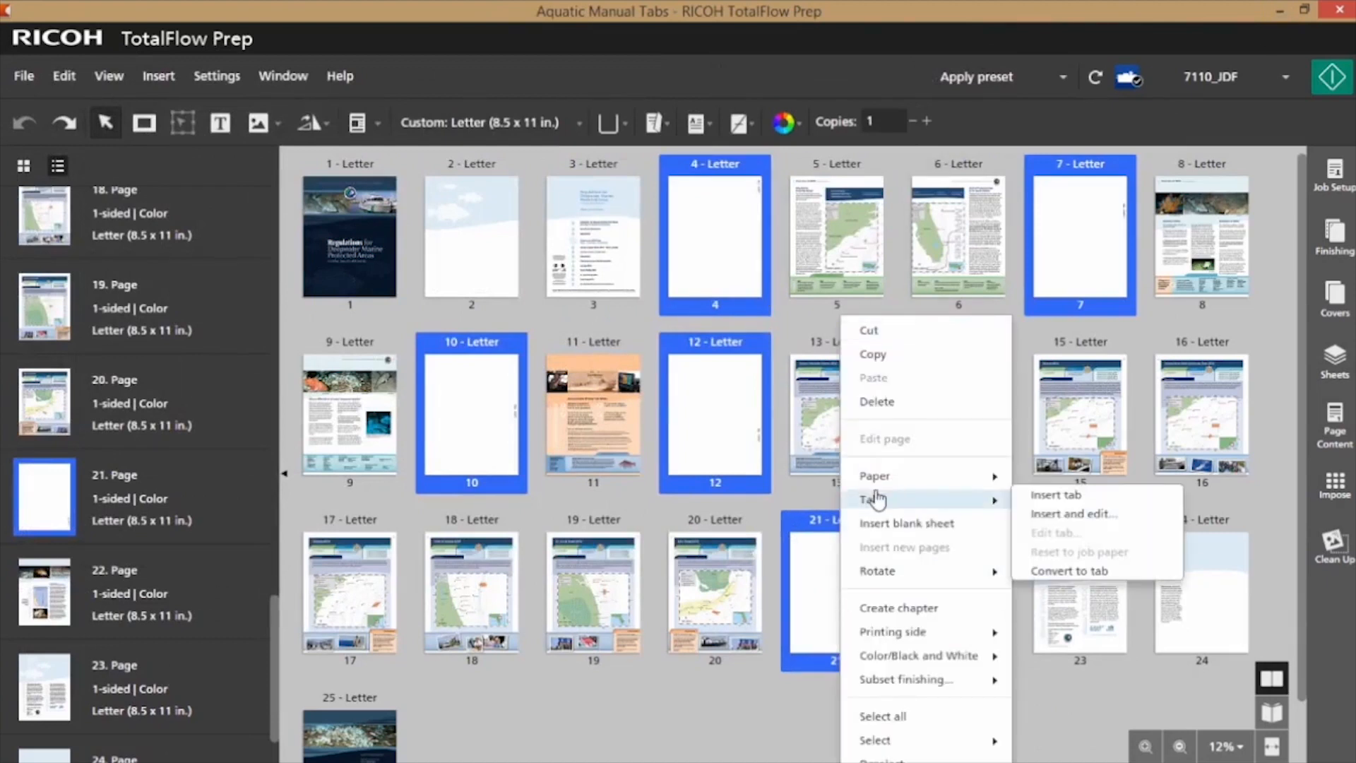
mouse_move(1068, 567)
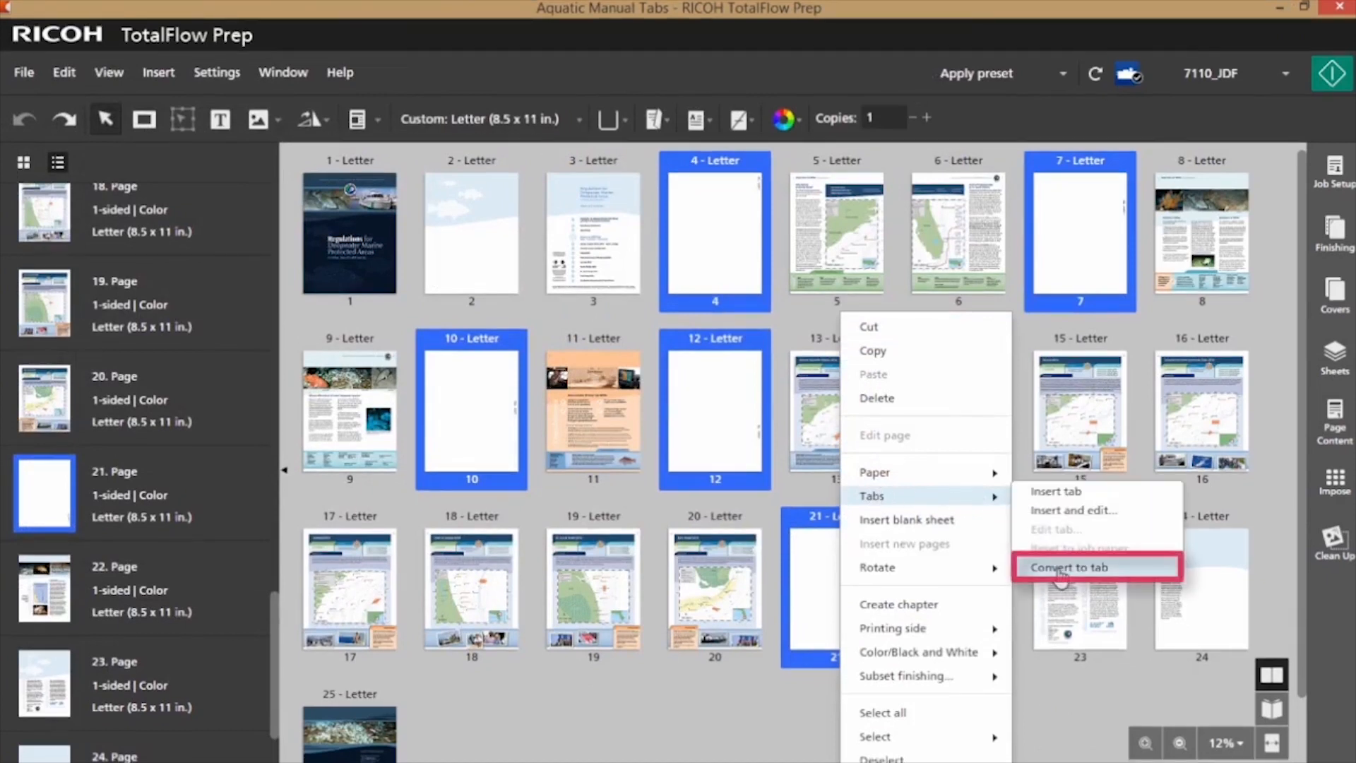
click(1071, 566)
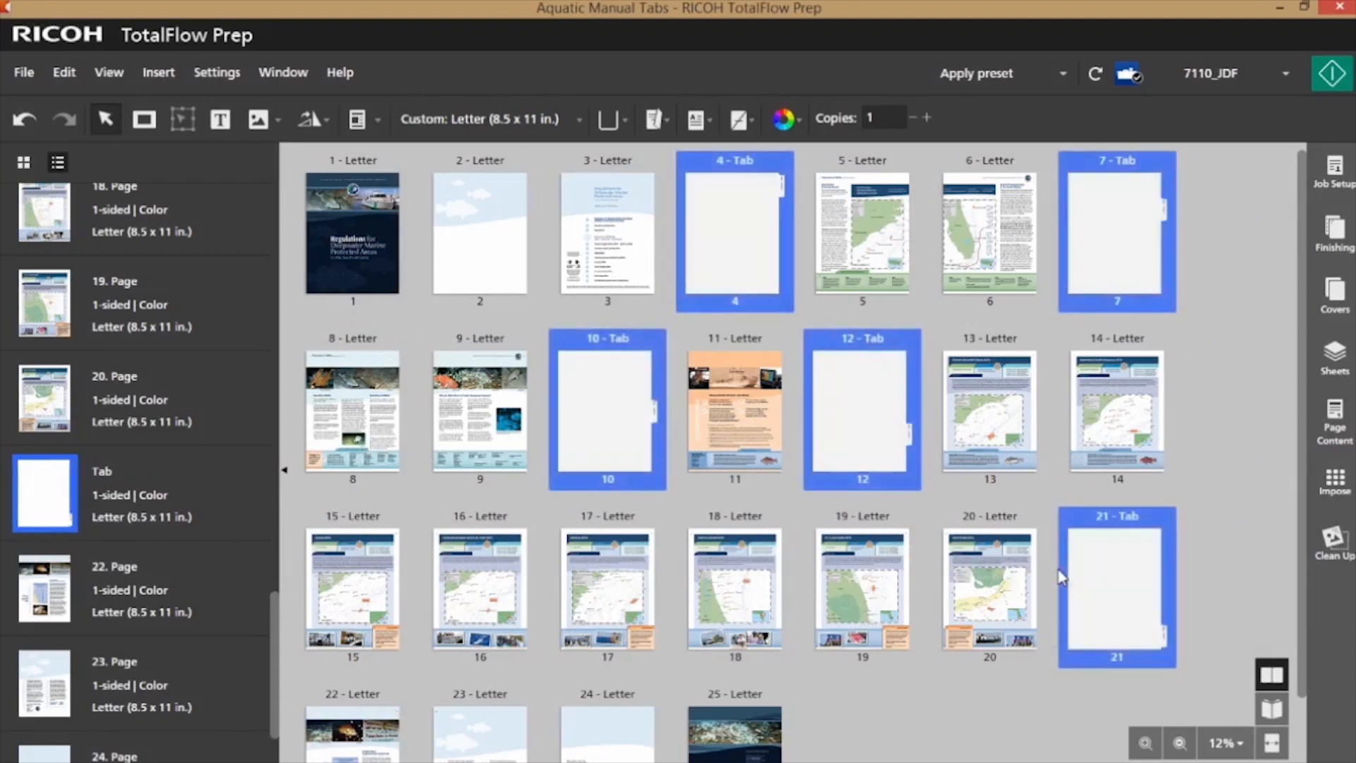
- Set the page view zoom to 50%
click(1222, 743)
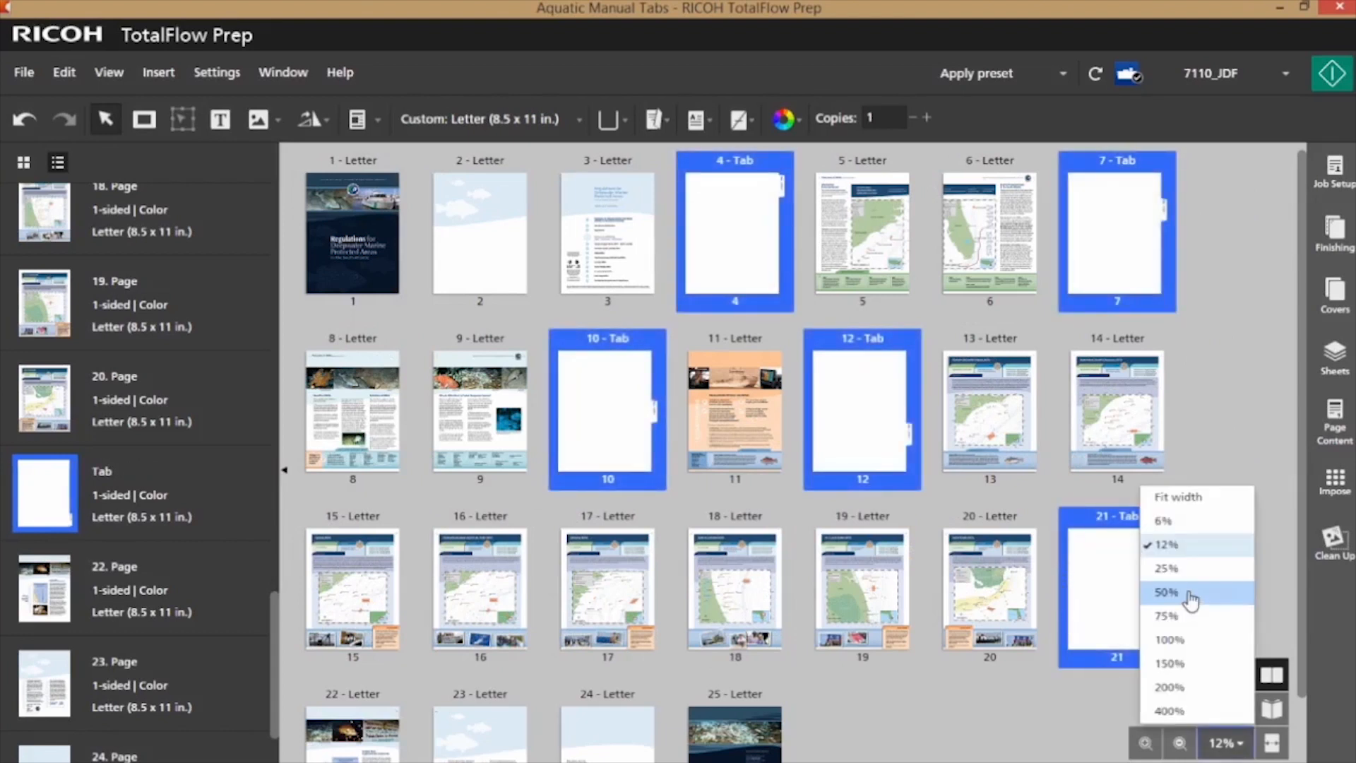
mouse_move(1191, 592)
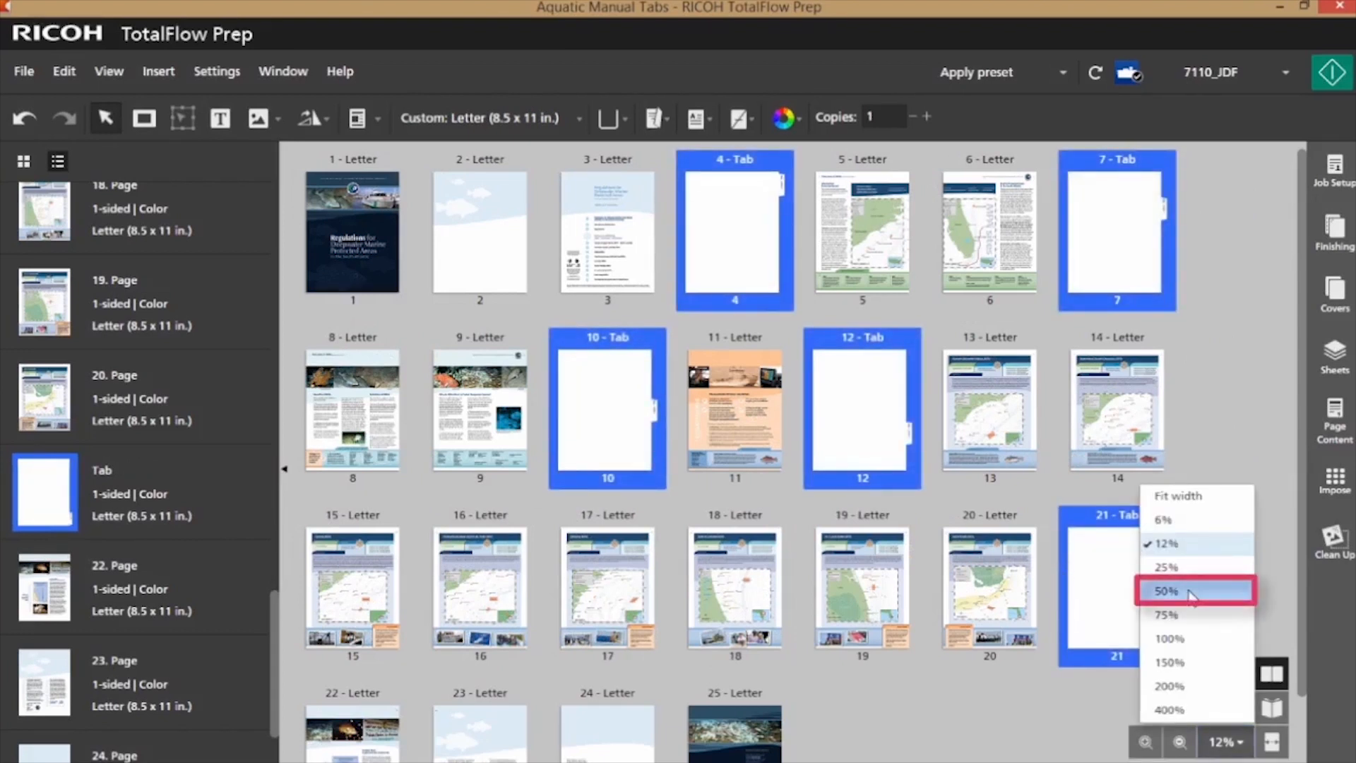
click(1167, 591)
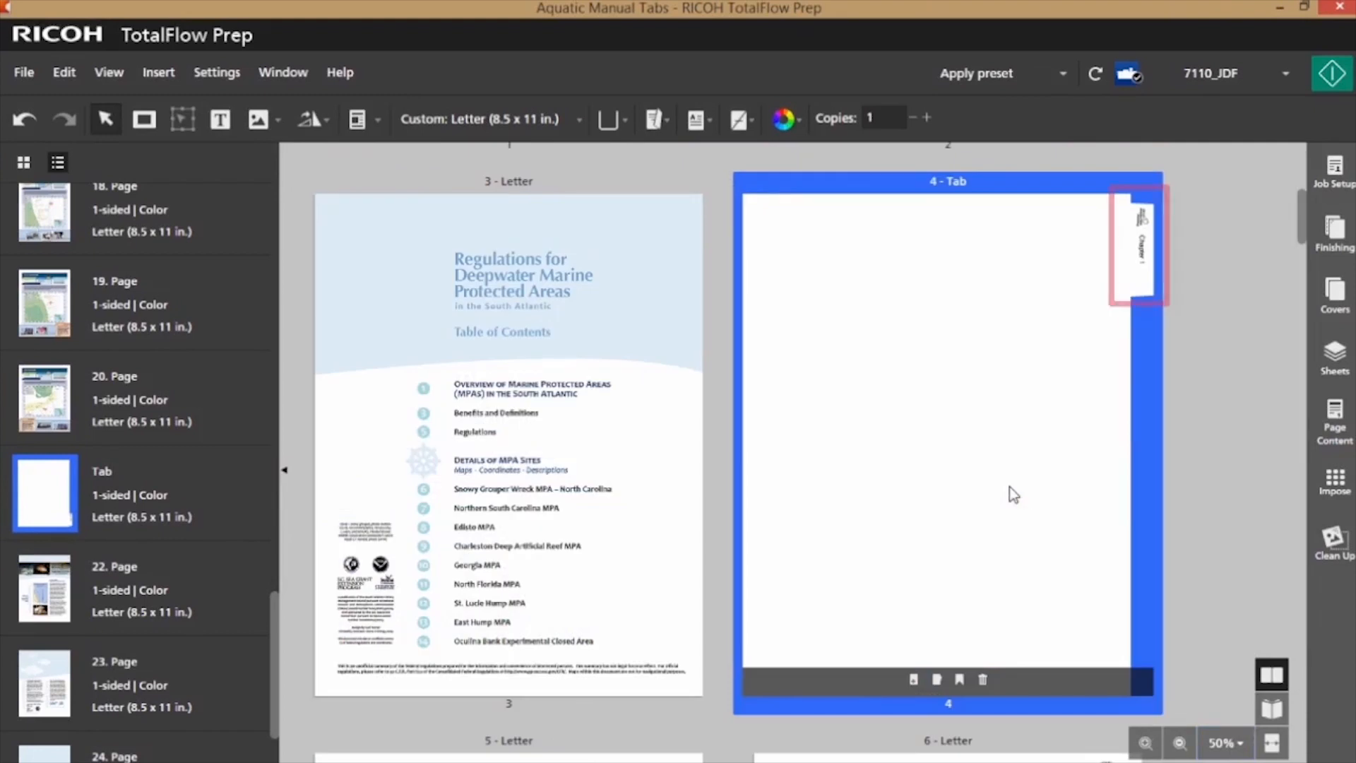